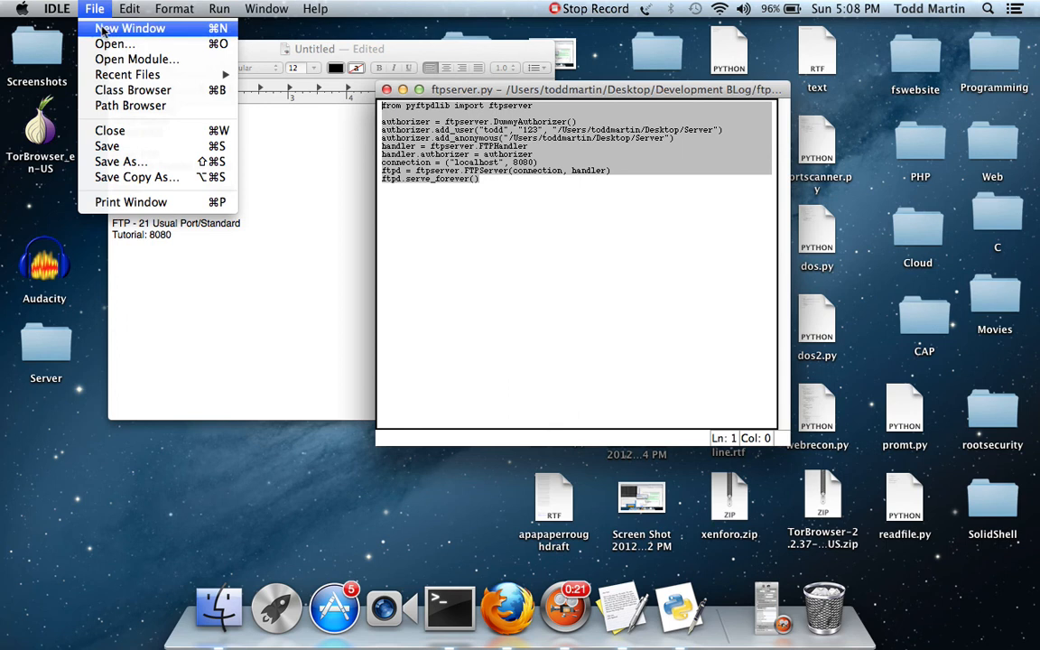
Open a blank untitled IDLE editor window from File > New Window, beside ftpserver.py
{"action": "left_click", "coordinate": [134, 28]}
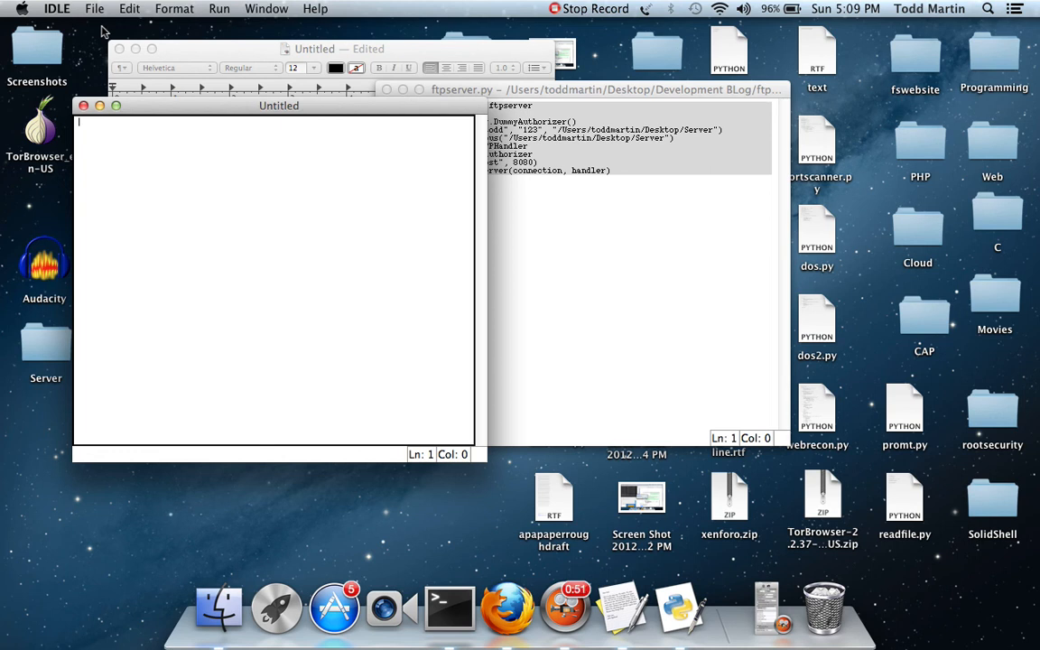
Write import ftplib, a blank line, then host = 'localhost' and port = 8080
{"action": "type", "text": "import ftplib"}
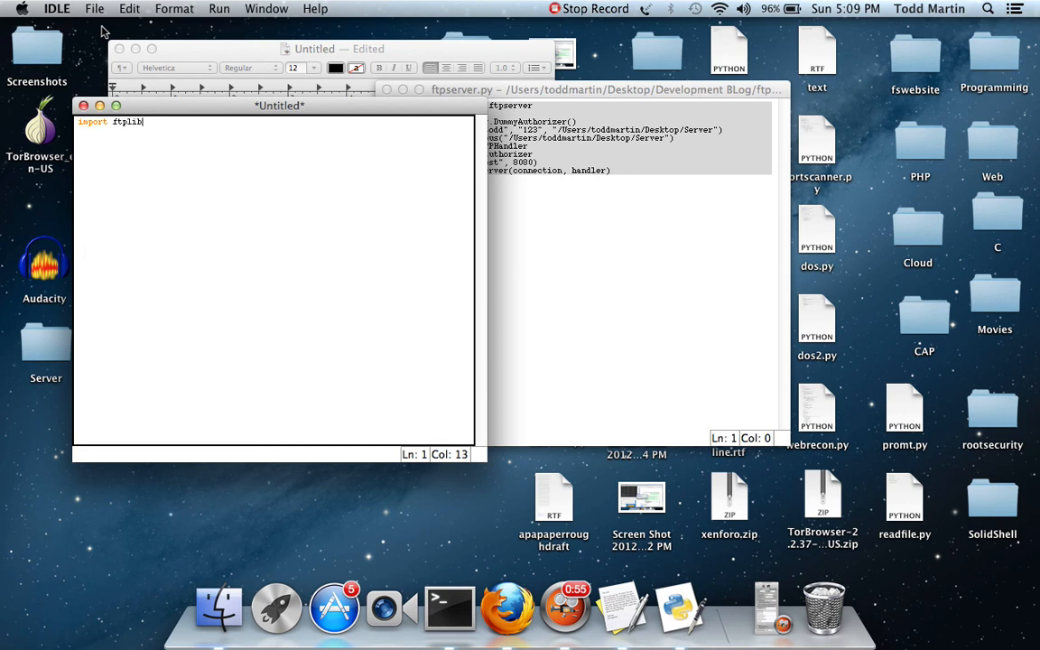
{"action": "mouse_move", "coordinate": [290, 130]}
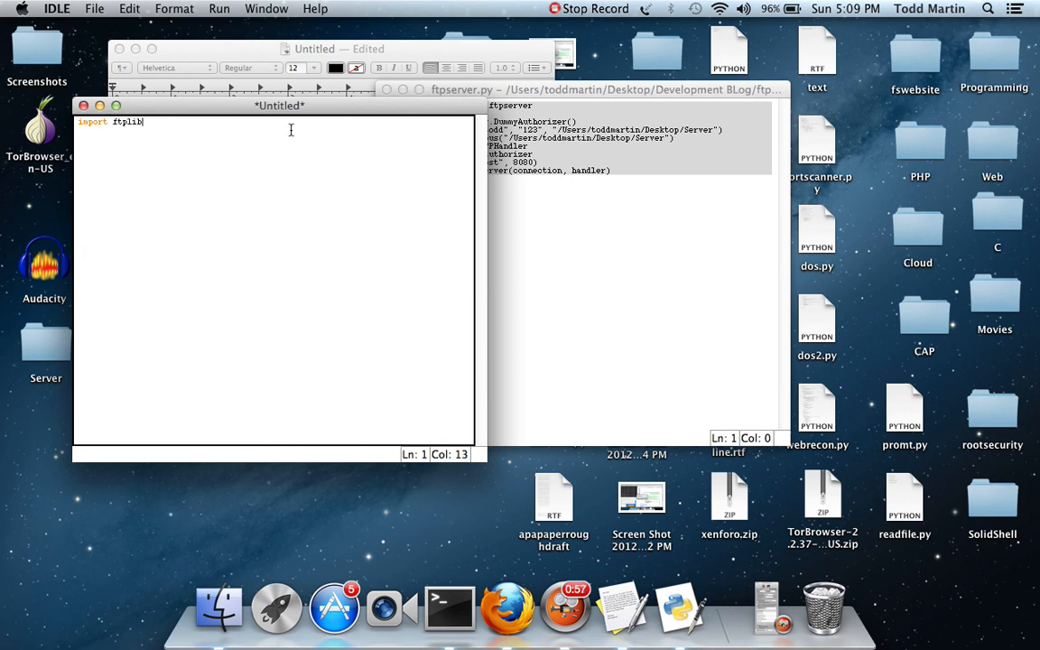
{"action": "key", "text": "Return"}
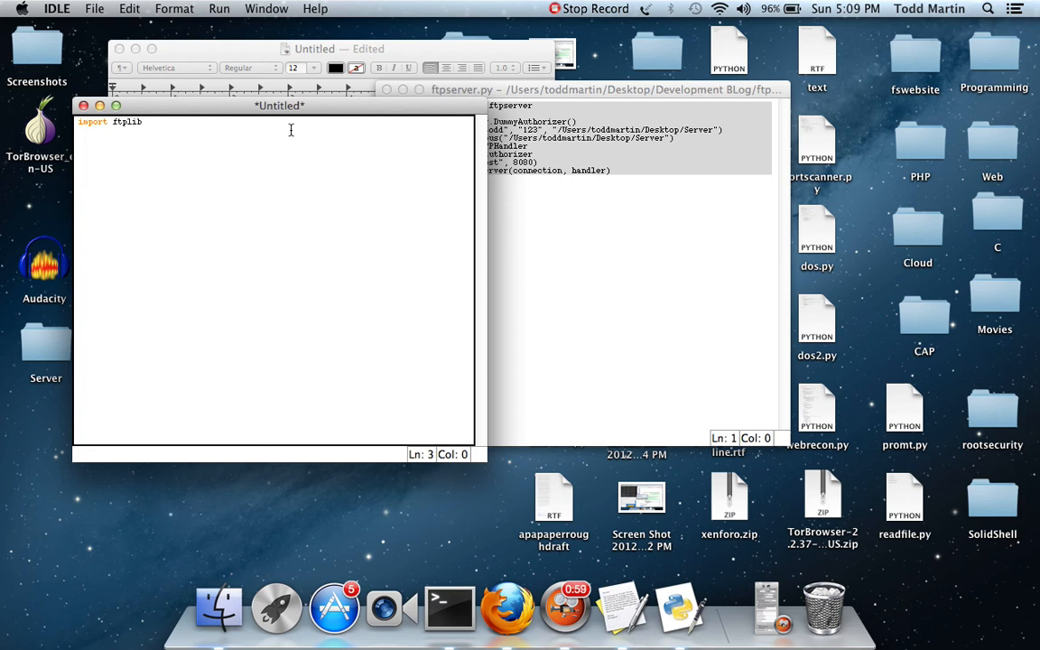
{"action": "type", "text": "host"}
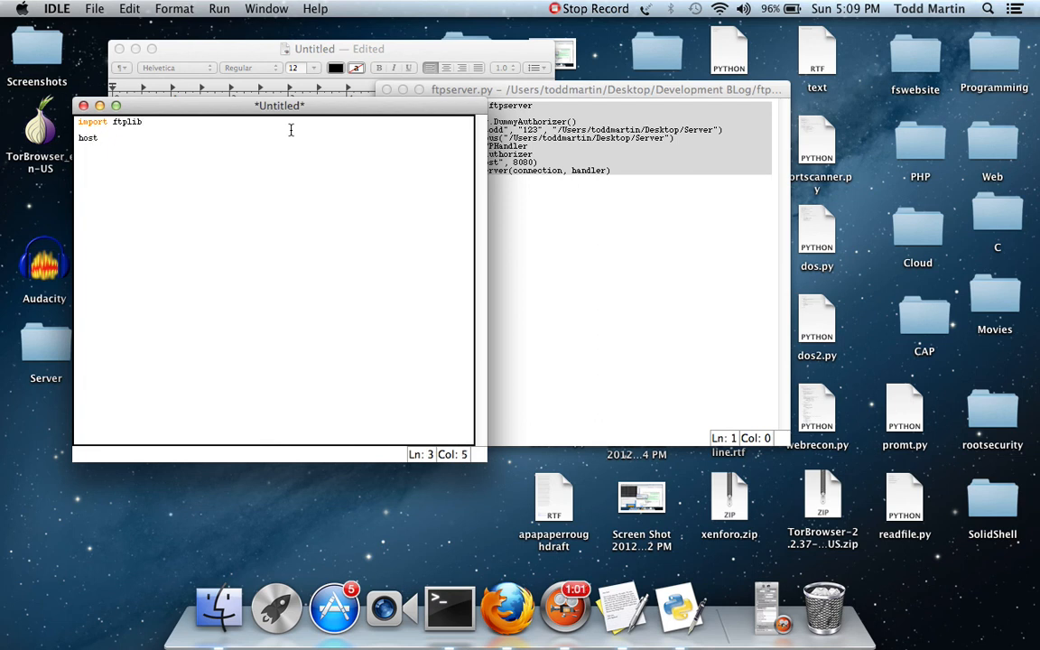
{"action": "type", "text": "= \""}
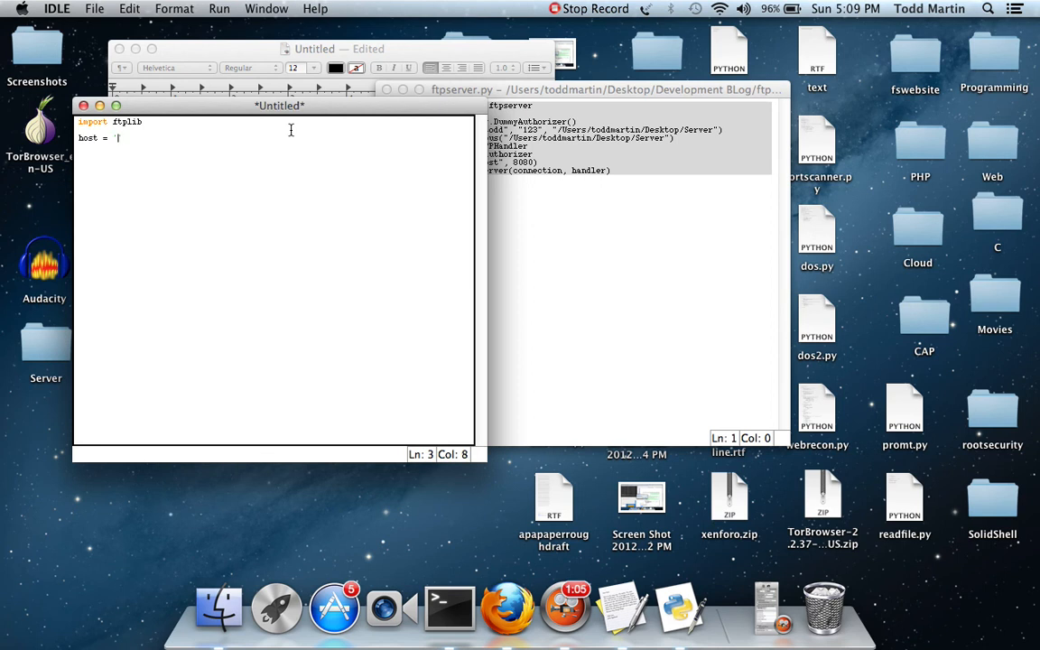
{"action": "type", "text": "localhost'"}
{"action": "type", "text": "port = 8080"}
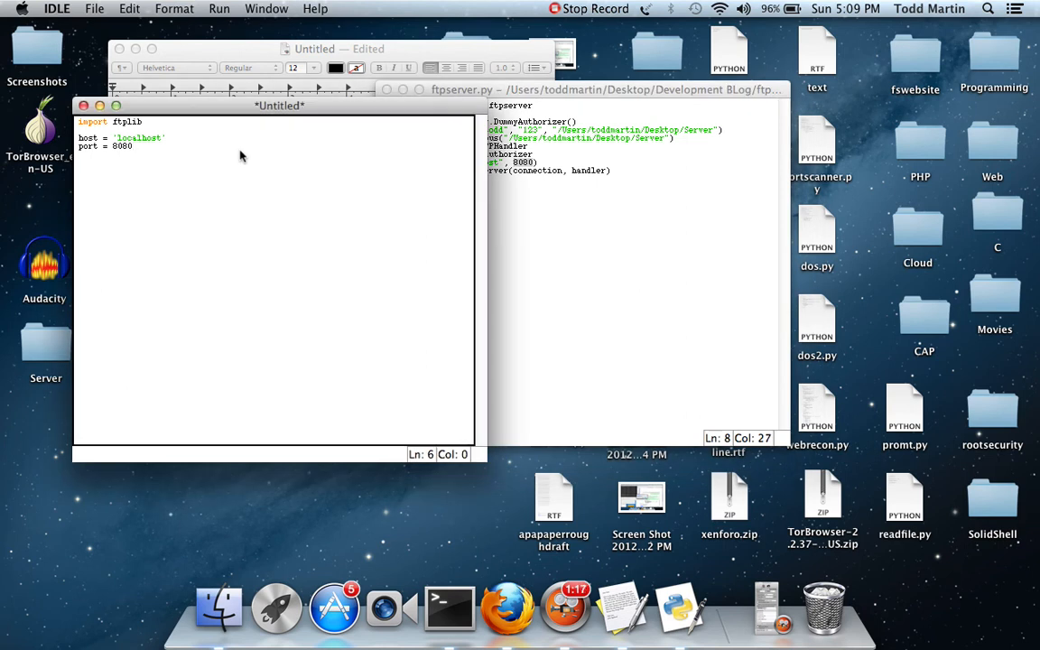
Add the lines ftp = ftplib.FTP() and ftp.connection(host, port)
{"action": "type", "text": "ftp ="}
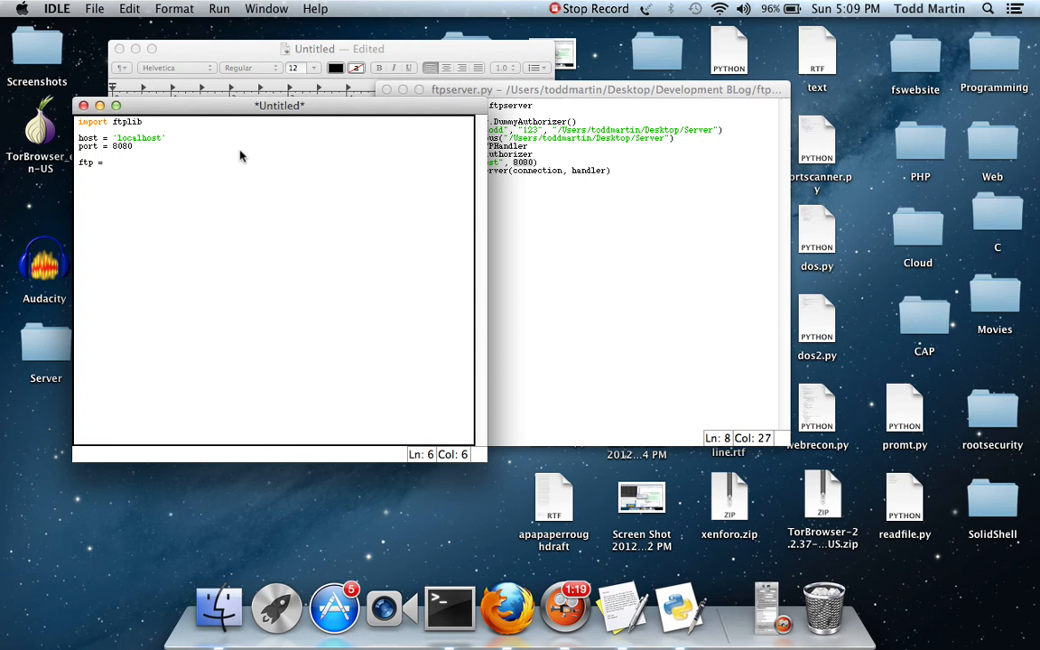
{"action": "type", "text": "ftp"}
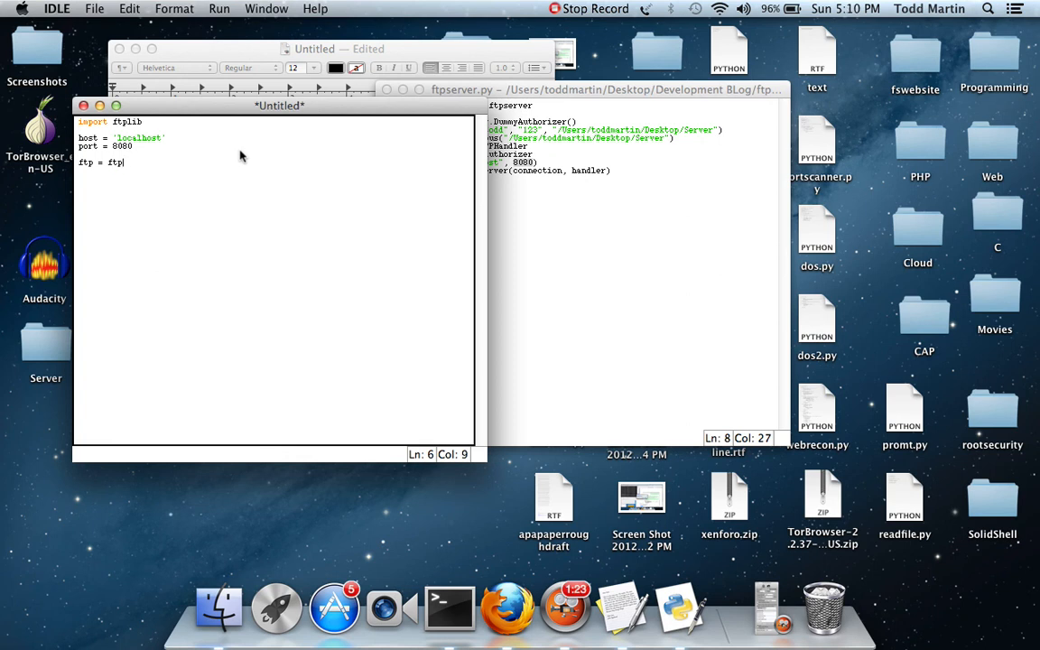
{"action": "type", "text": "lib"}
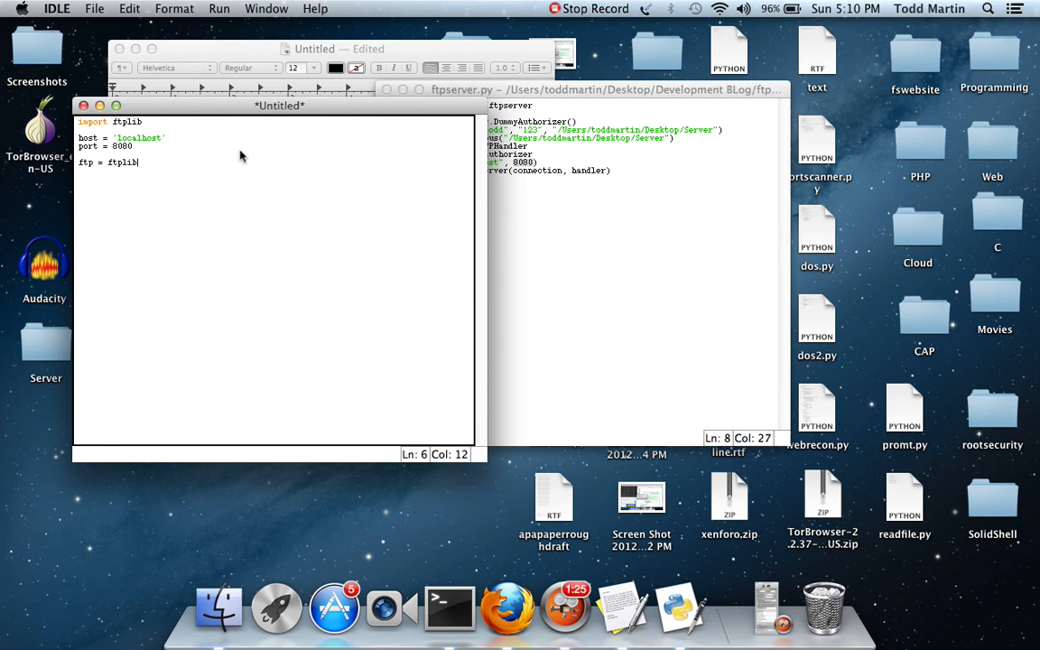
{"action": "type", "text": ".FTP"}
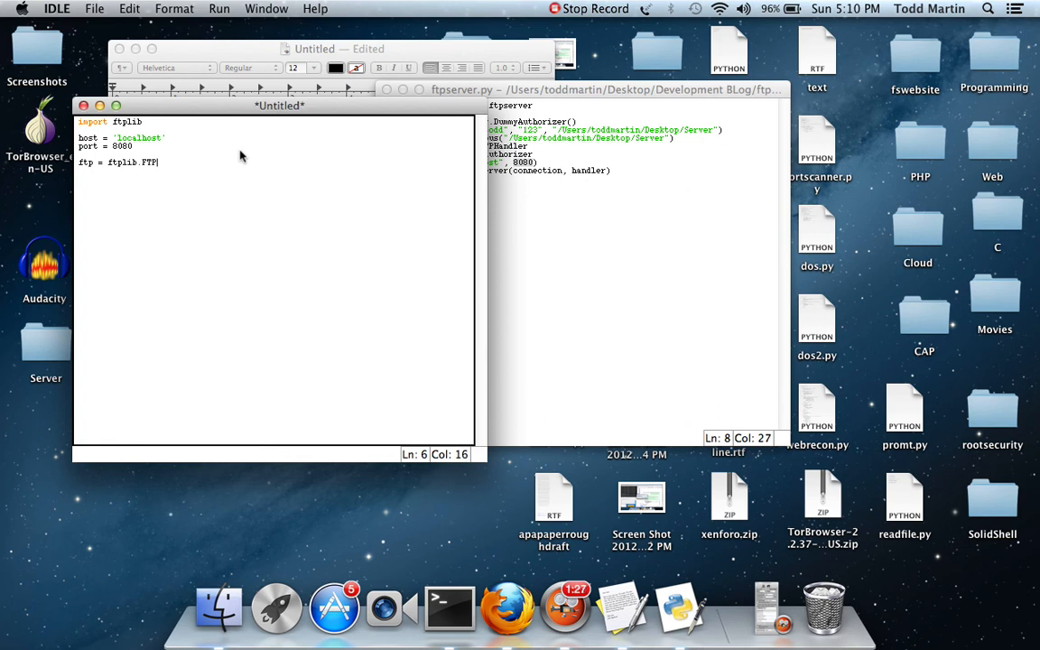
{"action": "type", "text": "()"}
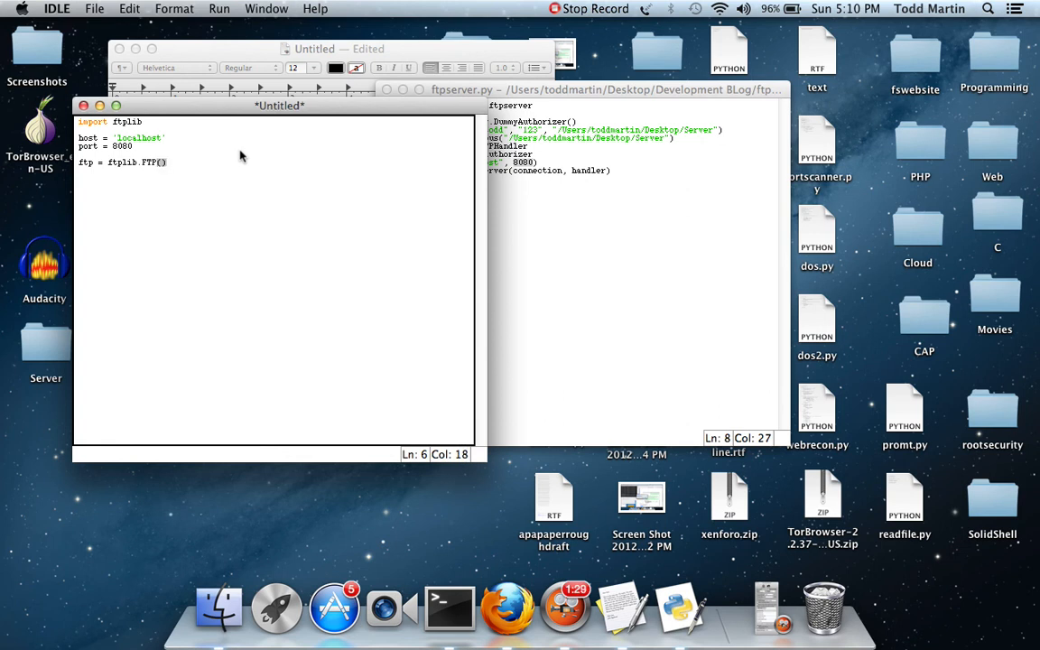
{"action": "type", "text": "f"}
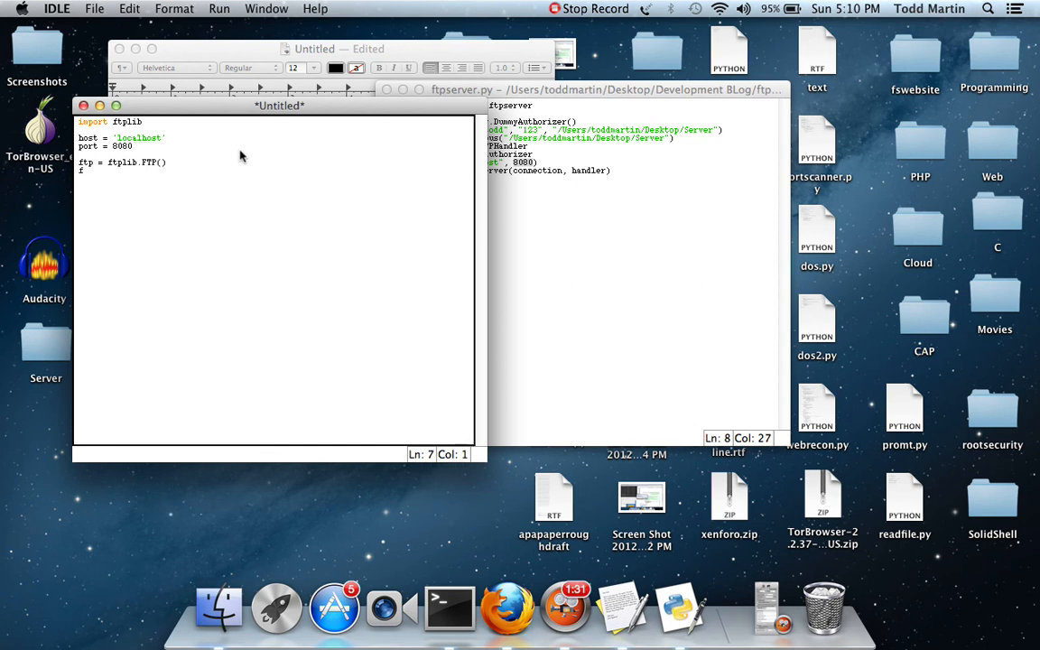
{"action": "type", "text": "ftp.connection"}
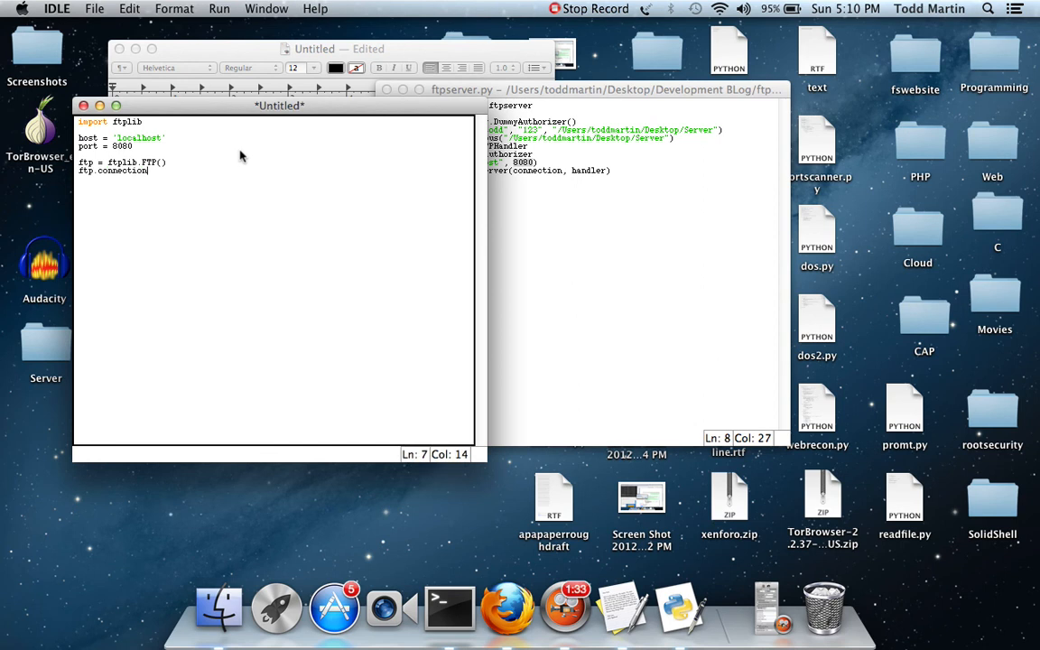
{"action": "type", "text": "("}
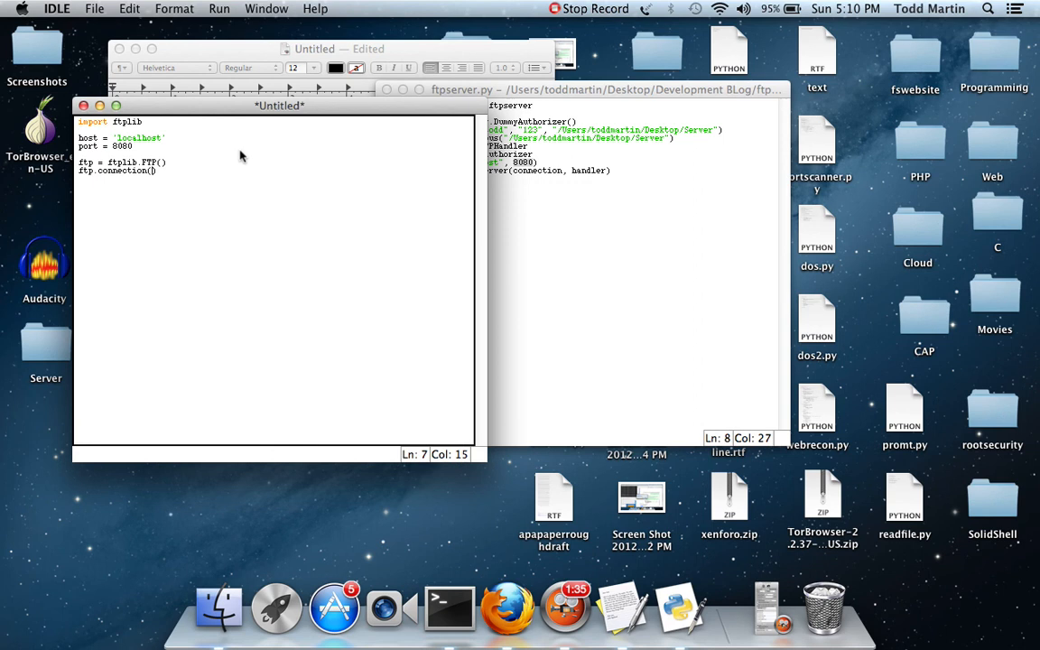
{"action": "type", "text": "host, port"}
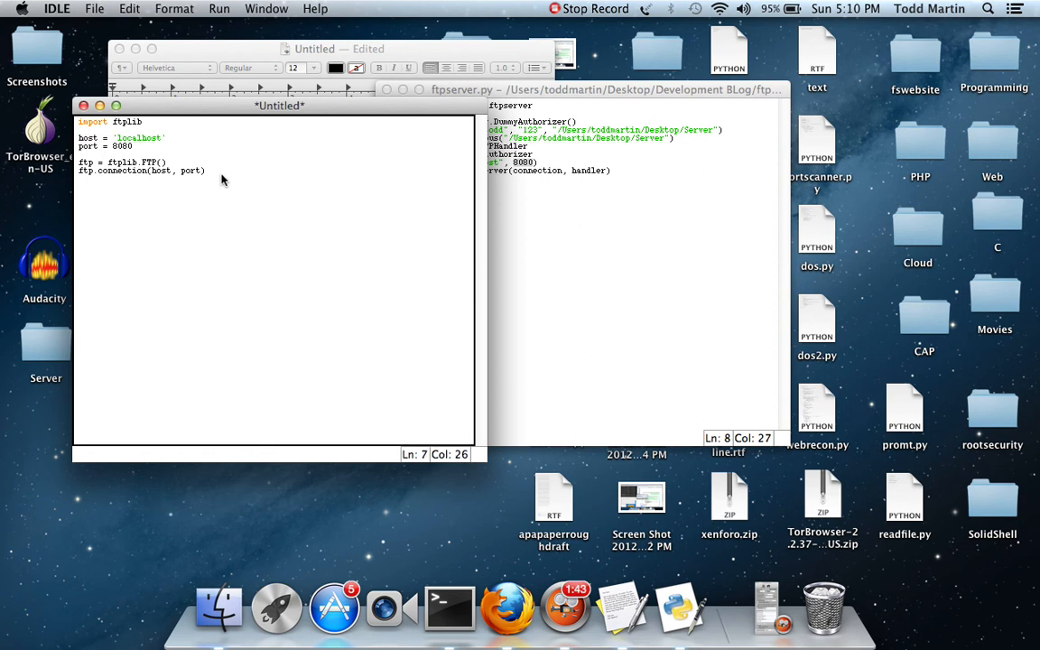
Add ftp.login(), ftp.retrlines('LINES') and ftp.quit() below the connection line
{"action": "type", "text": "ftp.login("}
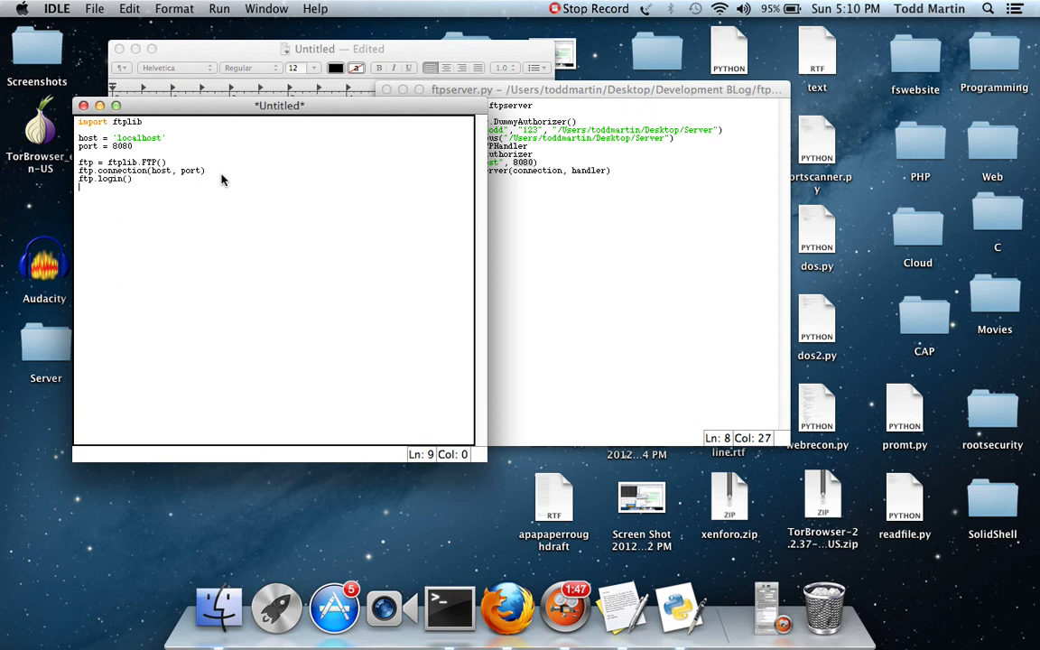
{"action": "type", "text": "ftp."}
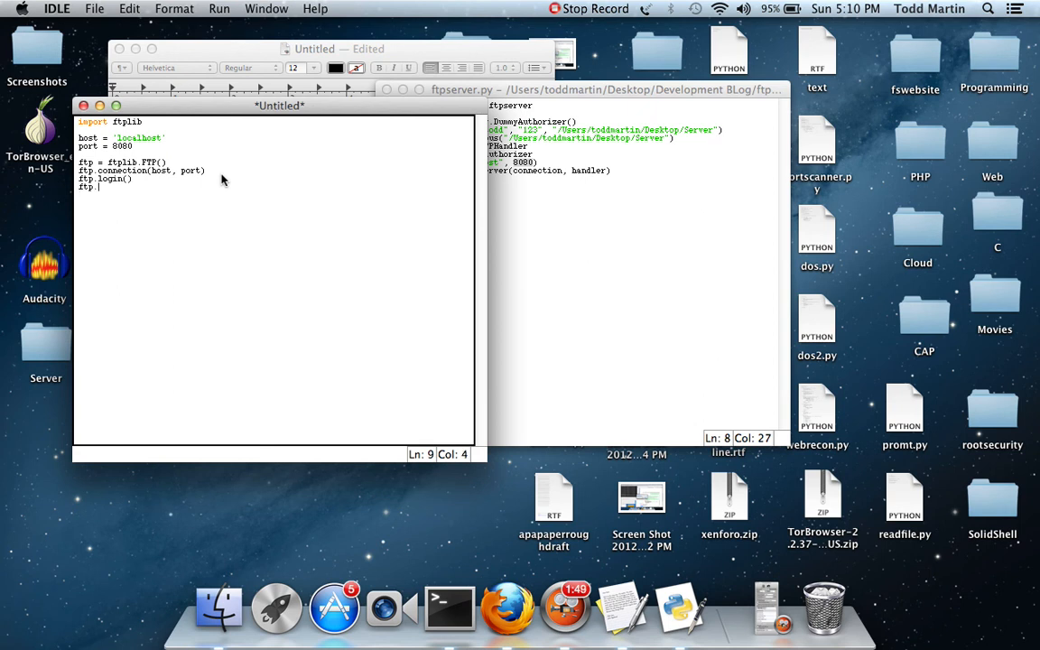
{"action": "type", "text": "ret"}
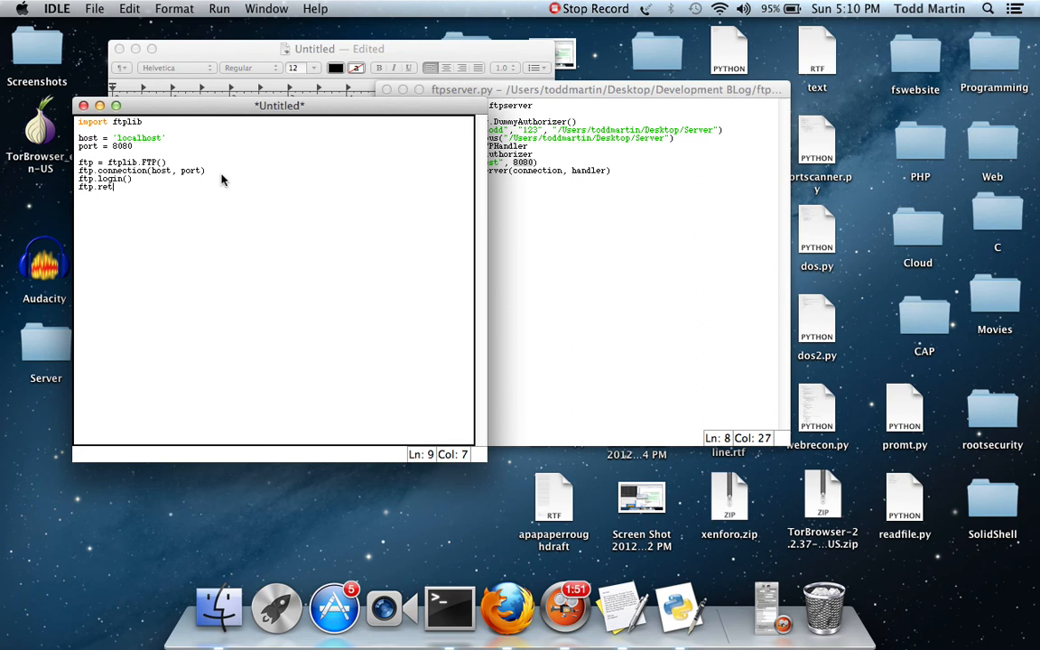
{"action": "type", "text": "rlines()"}
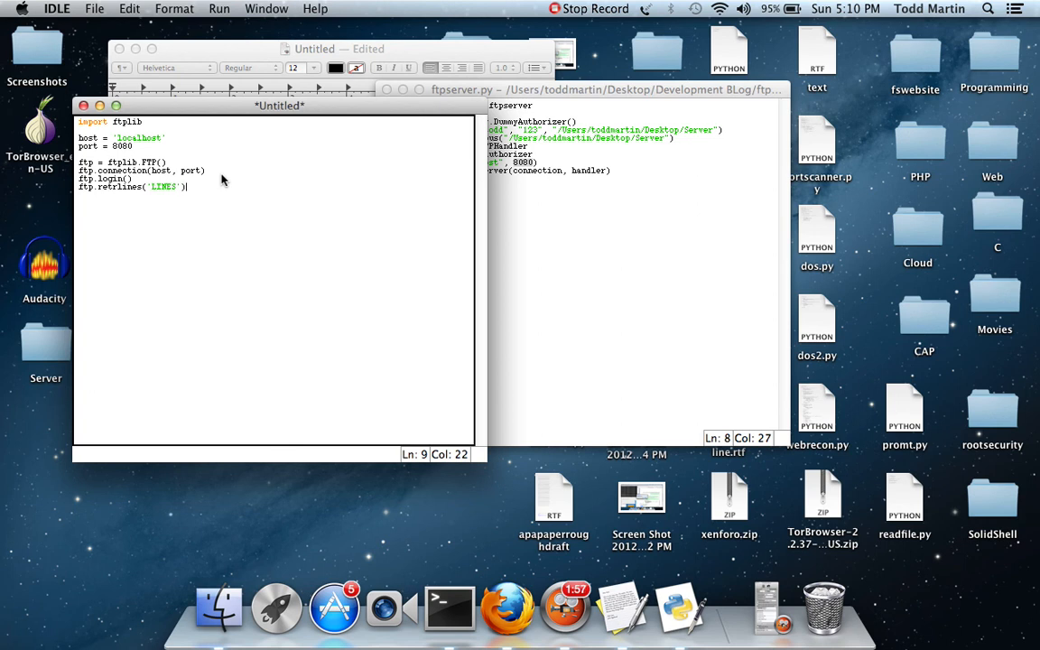
{"action": "type", "text": "ftp.qui"}
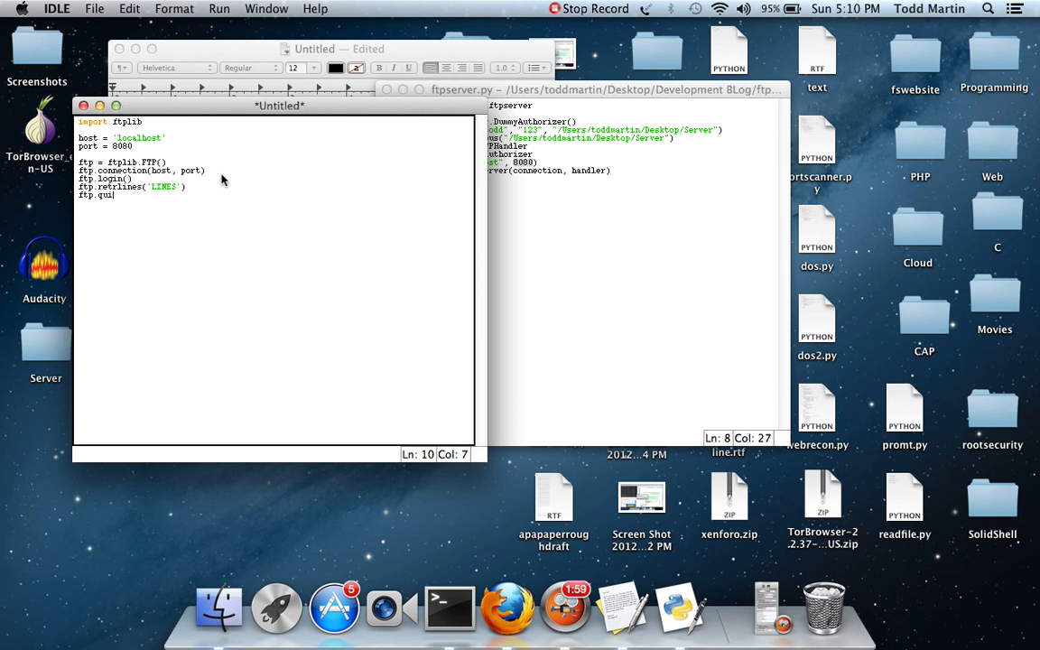
{"action": "type", "text": "t()"}
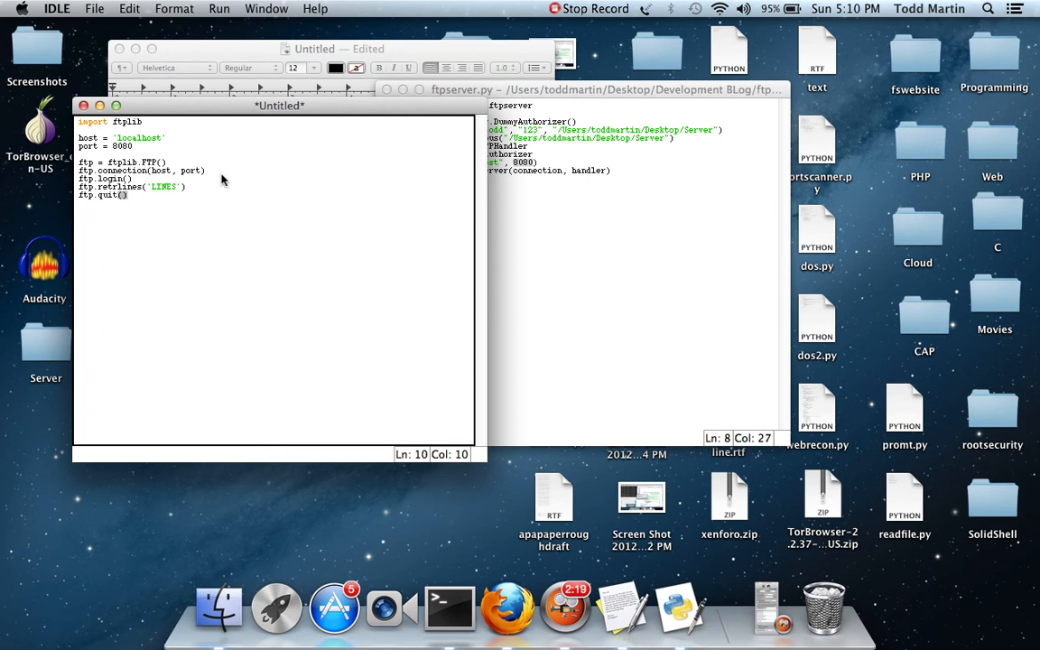
{"action": "mouse_move", "coordinate": [163, 187]}
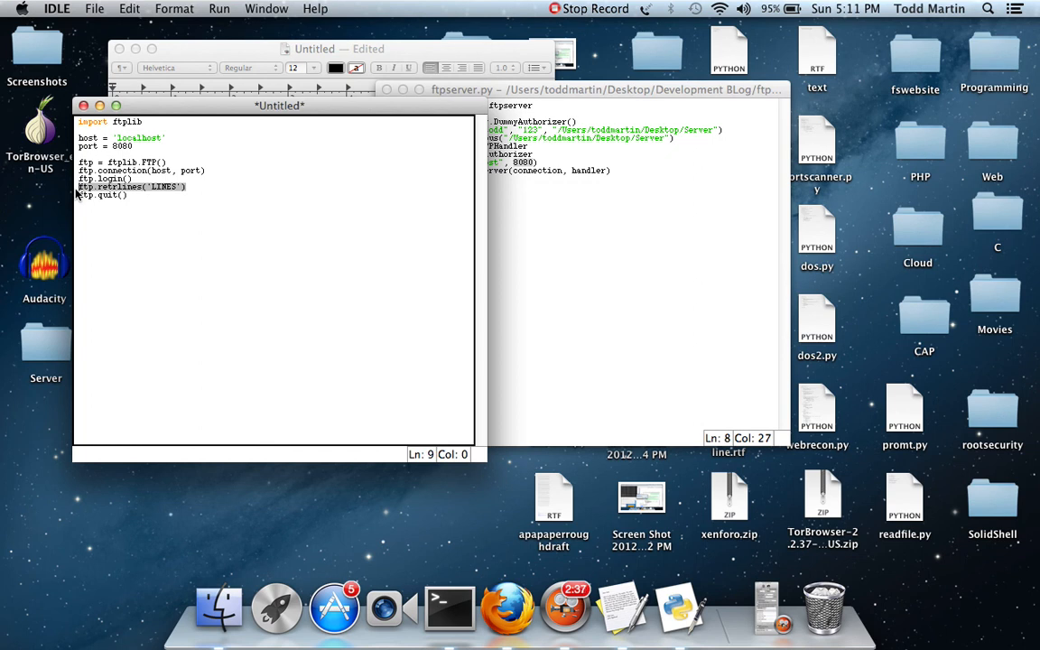
{"action": "mouse_move", "coordinate": [151, 202]}
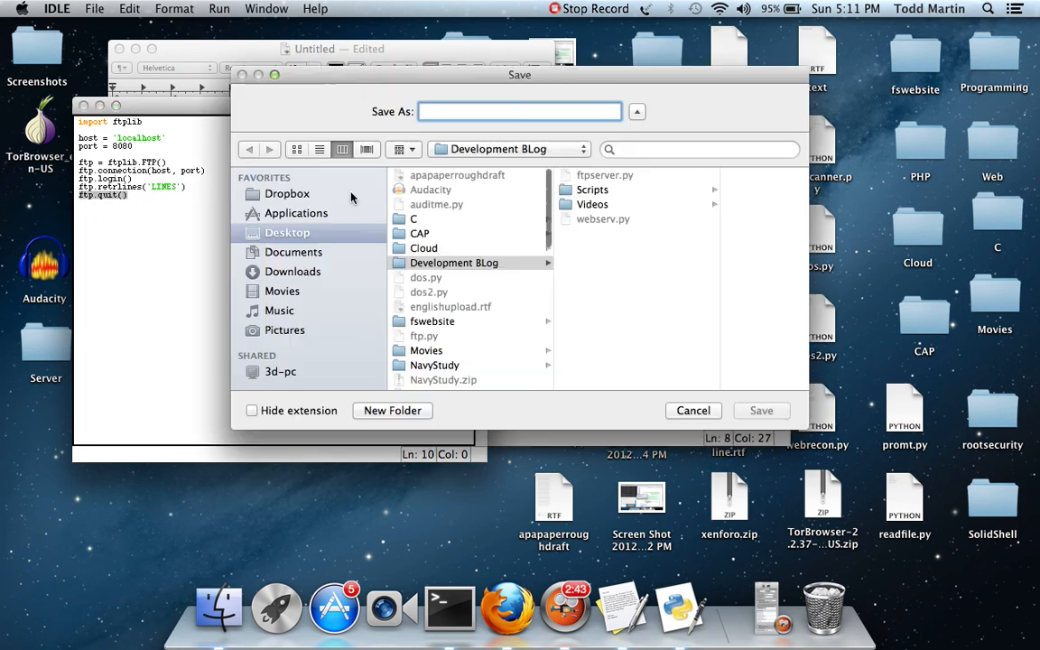
Save the script as ftpclient.py in Development BLog, then switch to Terminal
{"action": "type", "text": "ftpclient."}
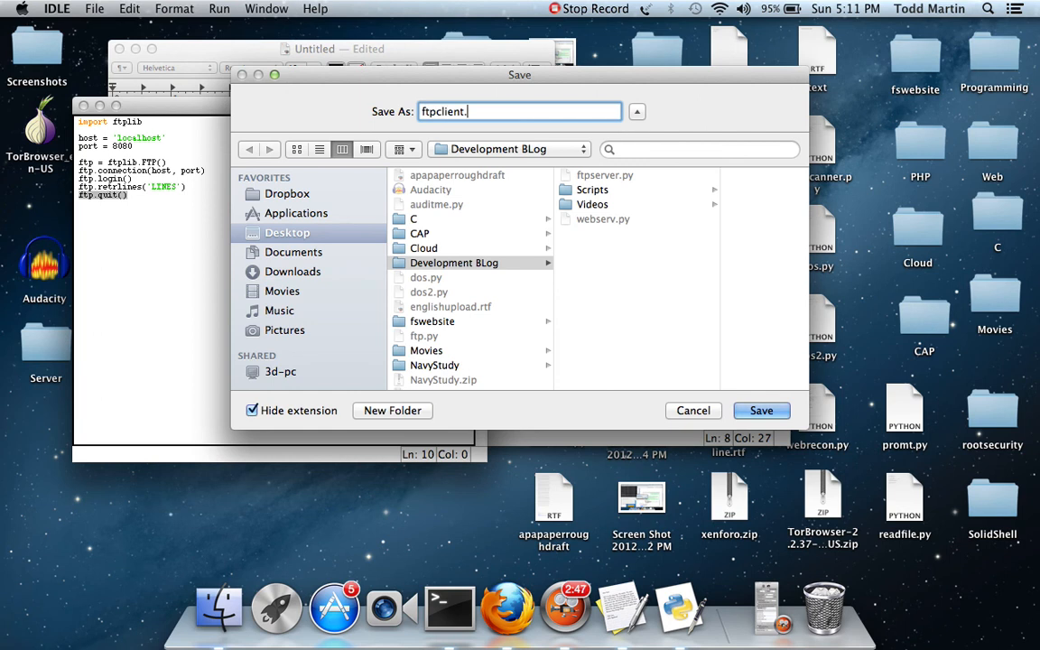
{"action": "left_click", "coordinate": [761, 411]}
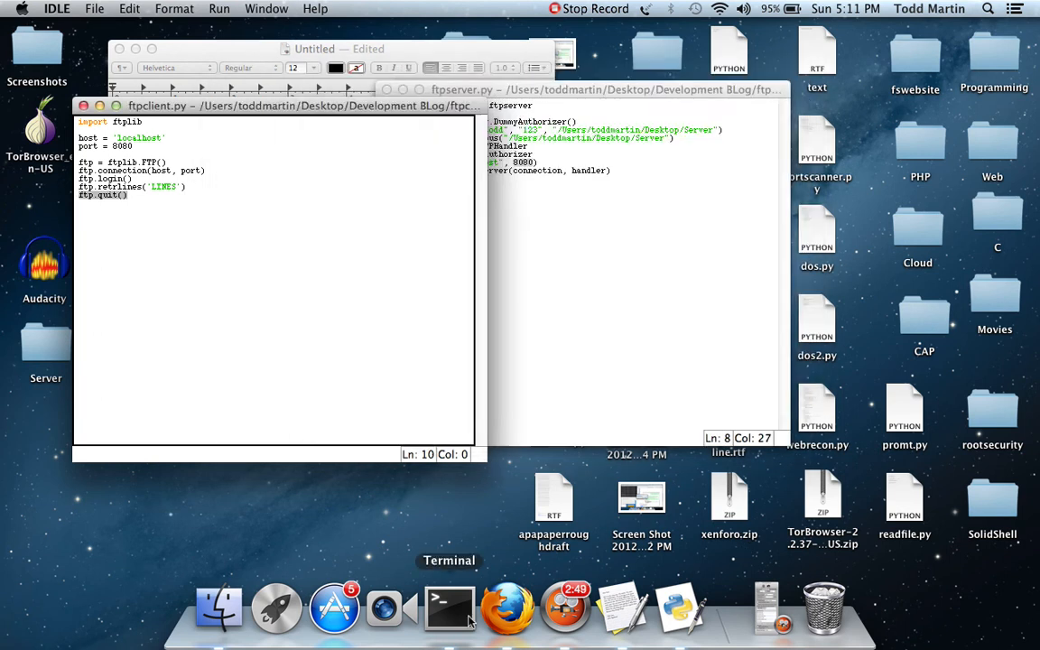
{"action": "left_click", "coordinate": [447, 611]}
{"action": "type", "text": "python ftpserver.py"}
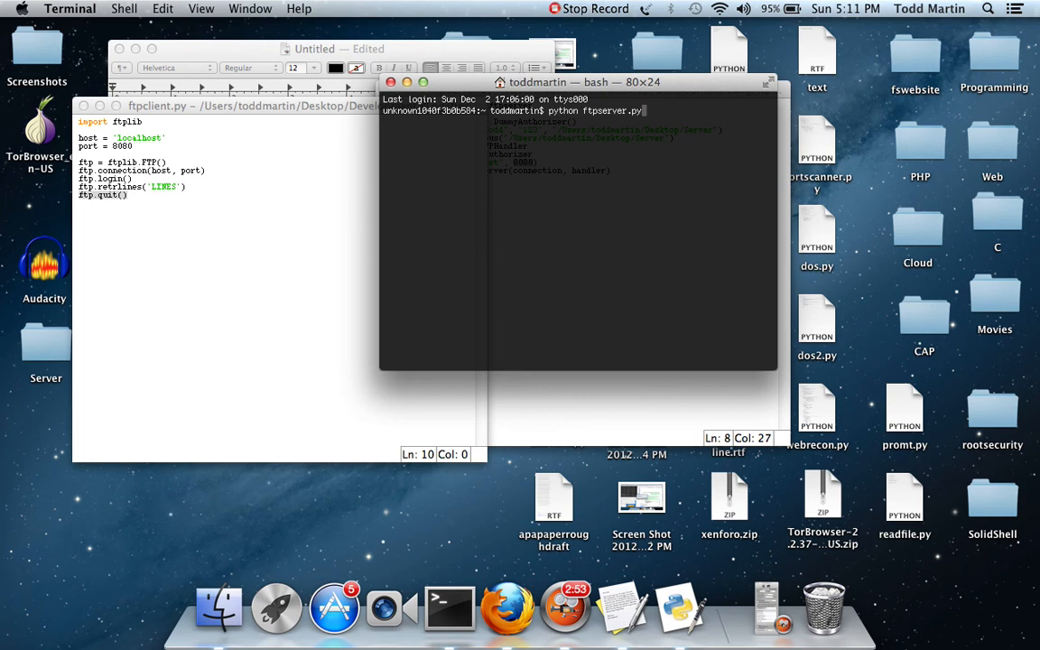
Move Terminal aside, cd into Desktop/Development BLog, and run python ftpserver.py
{"action": "left_click_drag", "start_coordinate": [584, 81], "coordinate": [262, 72]}
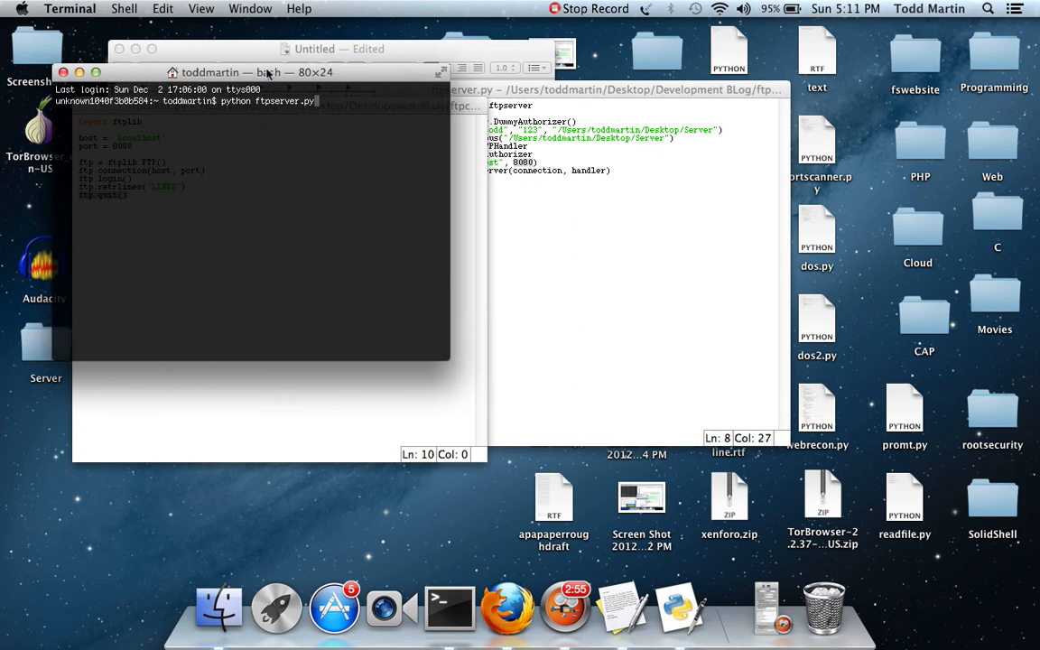
{"action": "left_click_drag", "start_coordinate": [267, 72], "coordinate": [253, 36]}
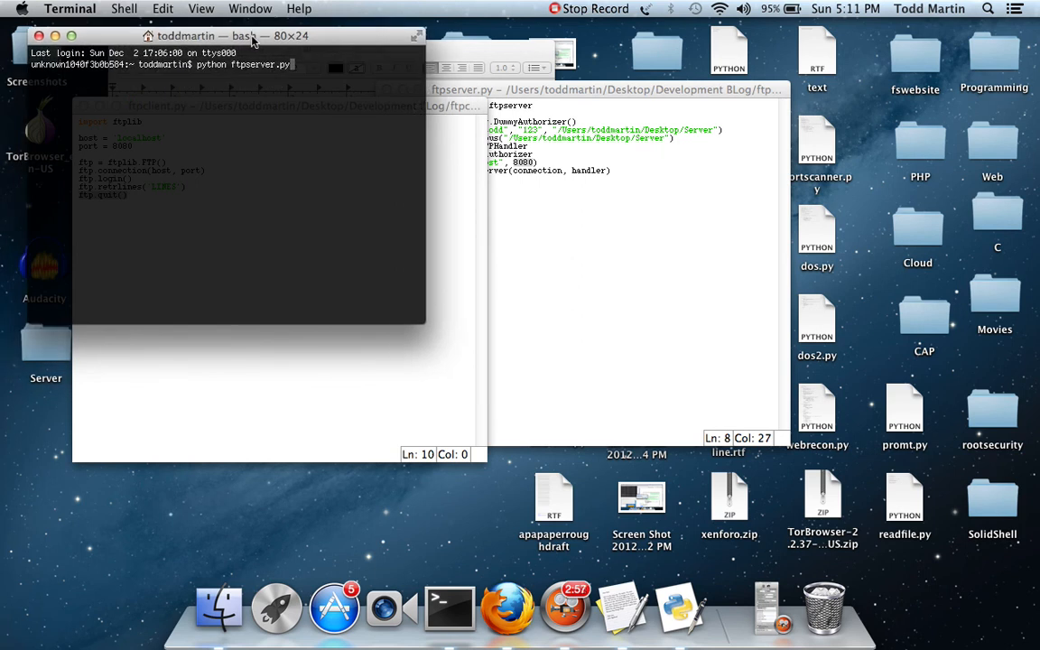
{"action": "key", "text": "Return"}
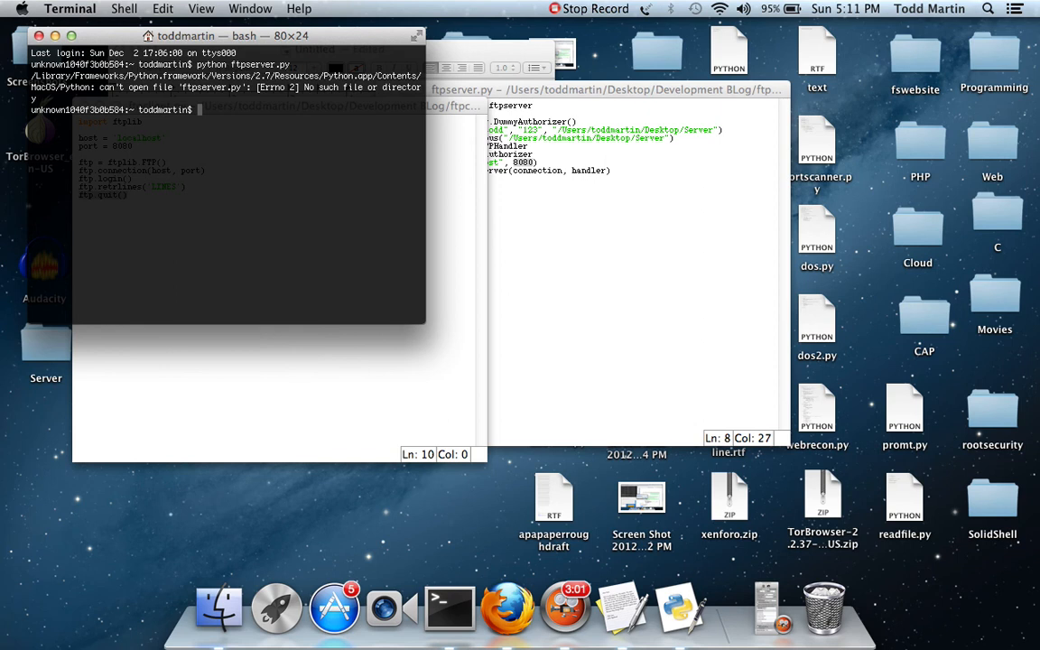
{"action": "type", "text": "cd Des"}
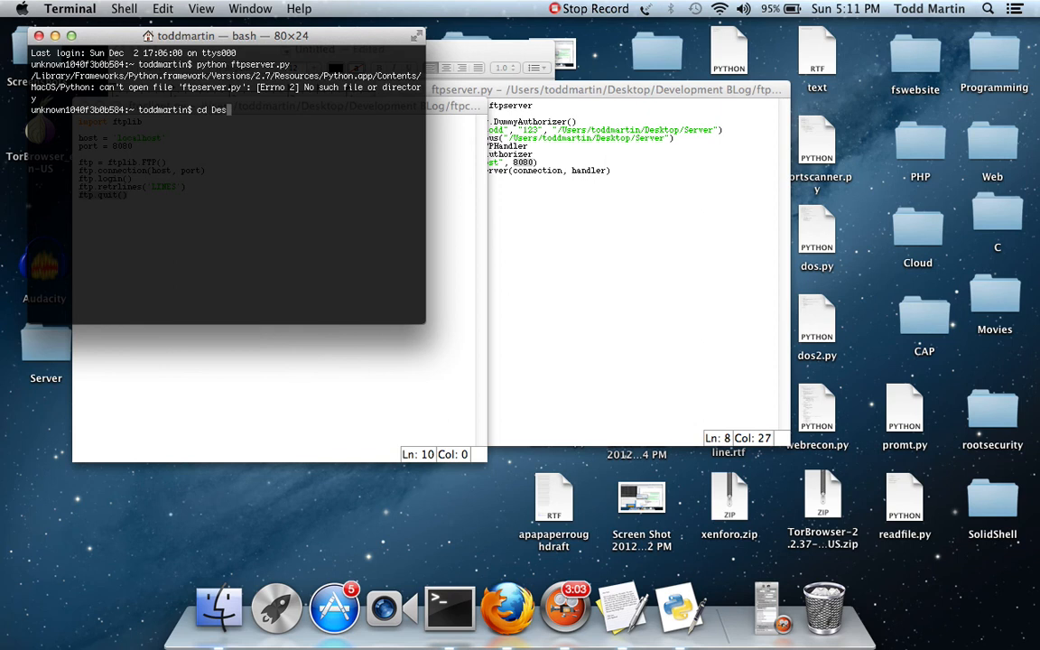
{"action": "key", "text": "Return"}
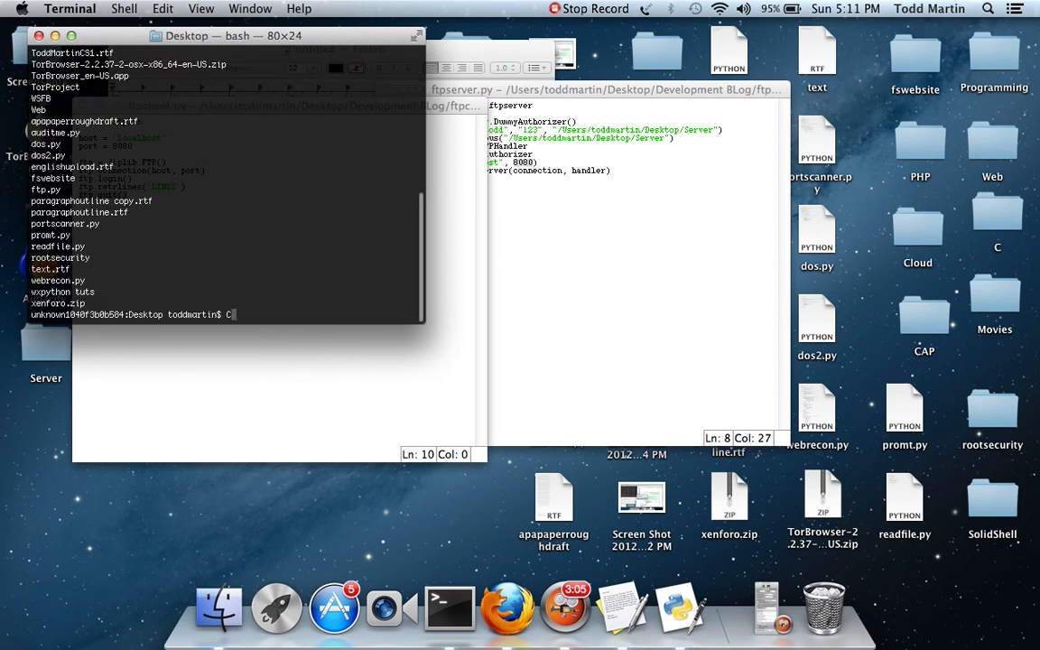
{"action": "type", "text": "d Development\\ BLog/"}
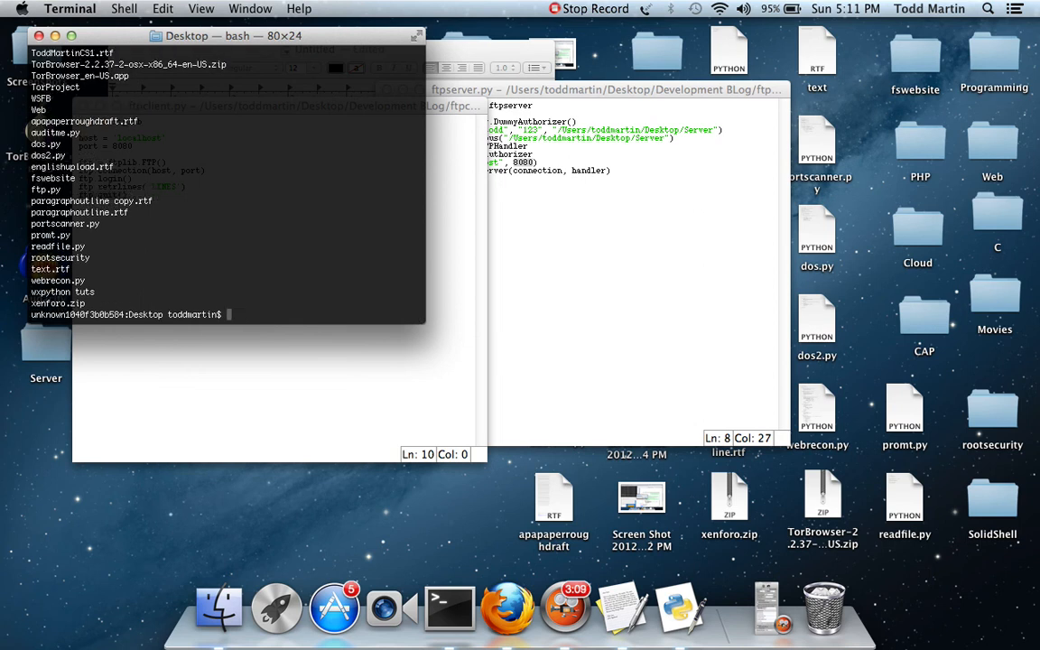
{"action": "type", "text": "cd Development\\ BLog/"}
{"action": "type", "text": "ls"}
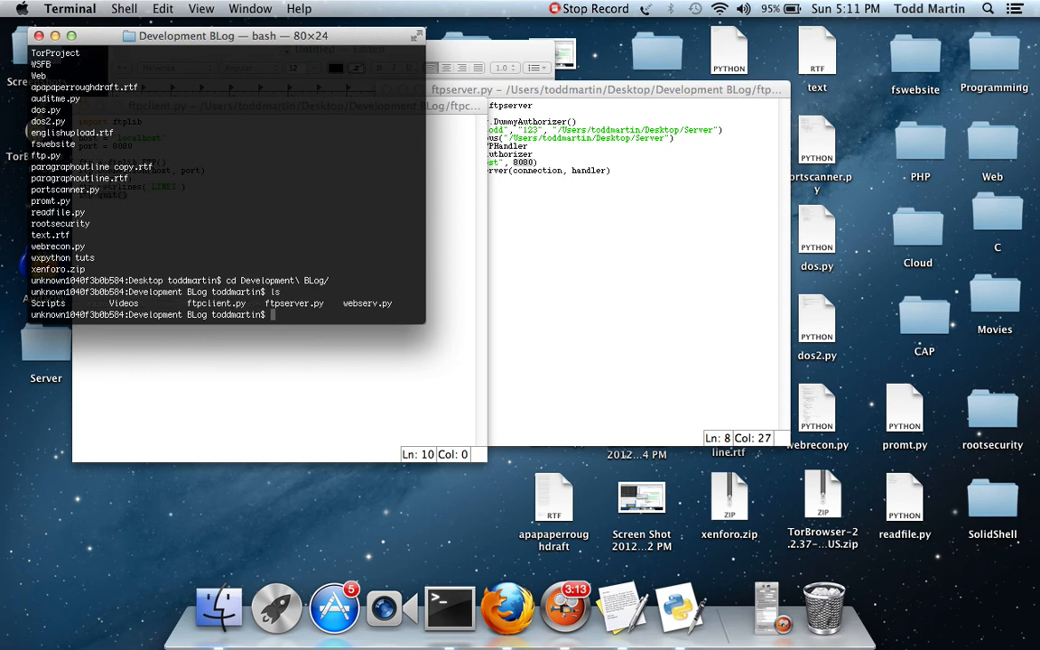
{"action": "type", "text": "python ftps"}
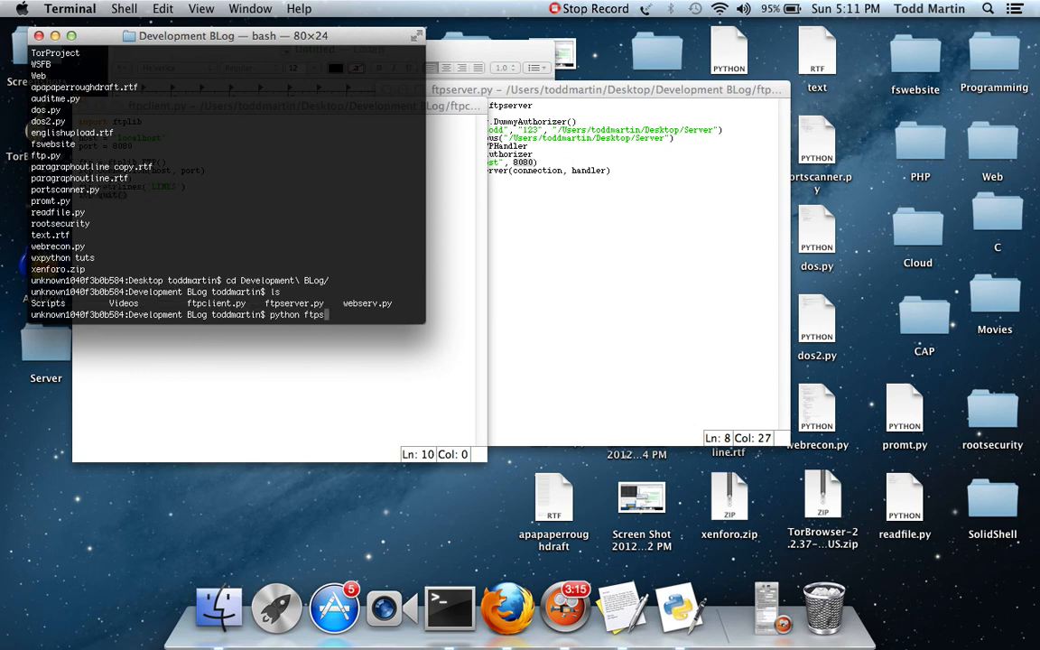
{"action": "key", "text": "Return"}
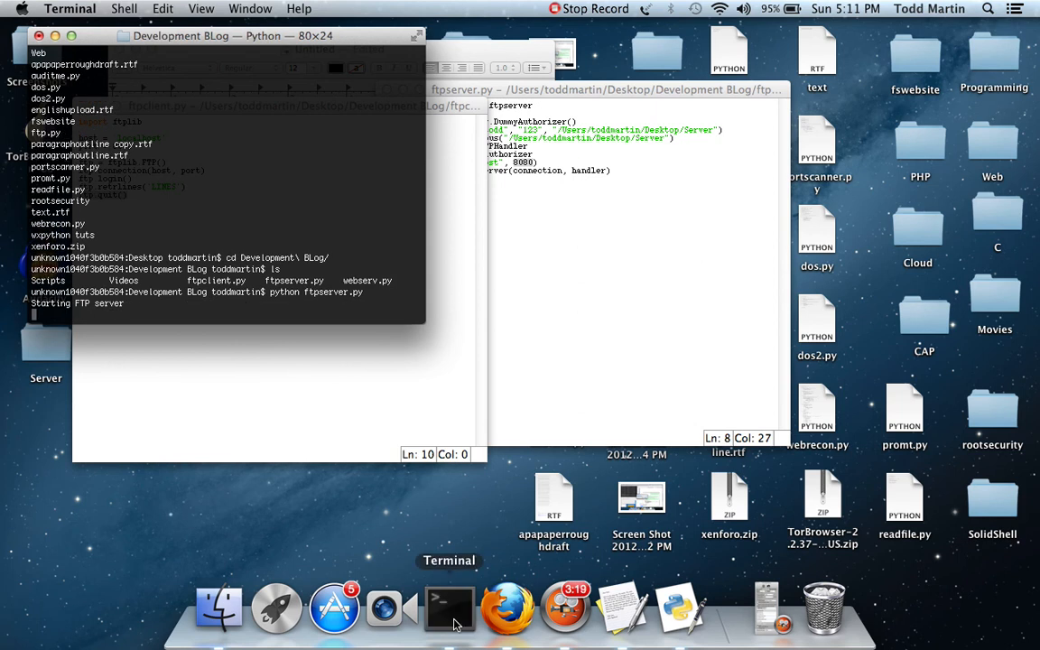
{"action": "right_click", "coordinate": [448, 608]}
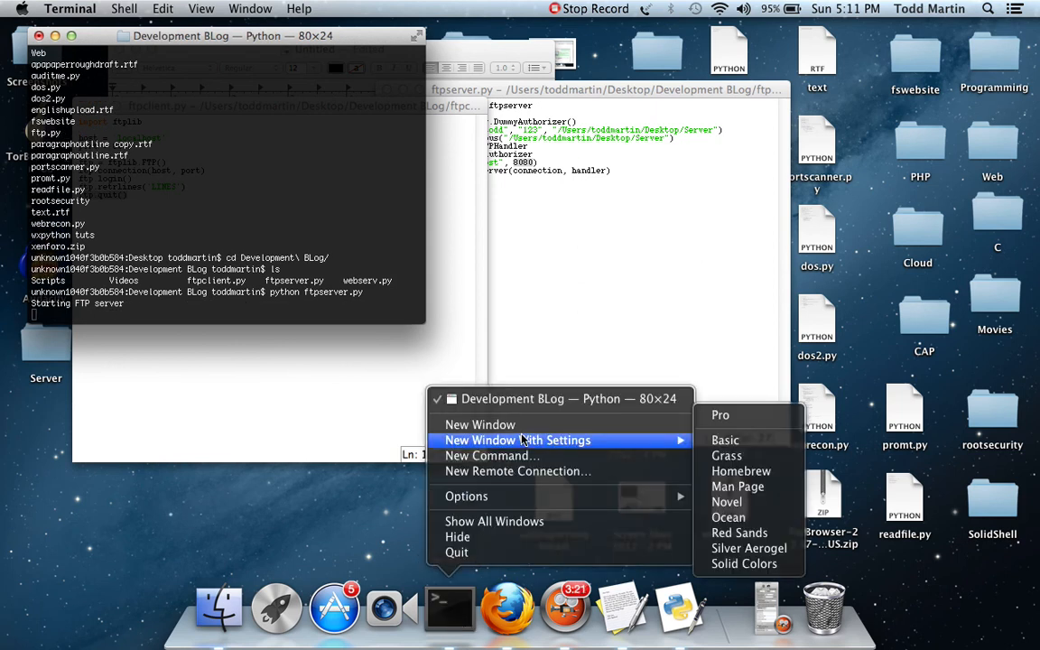
In a second Terminal window, go to Development BLog and run python ftpclient.py
{"action": "left_click", "coordinate": [480, 424]}
{"action": "type", "text": "cd D"}
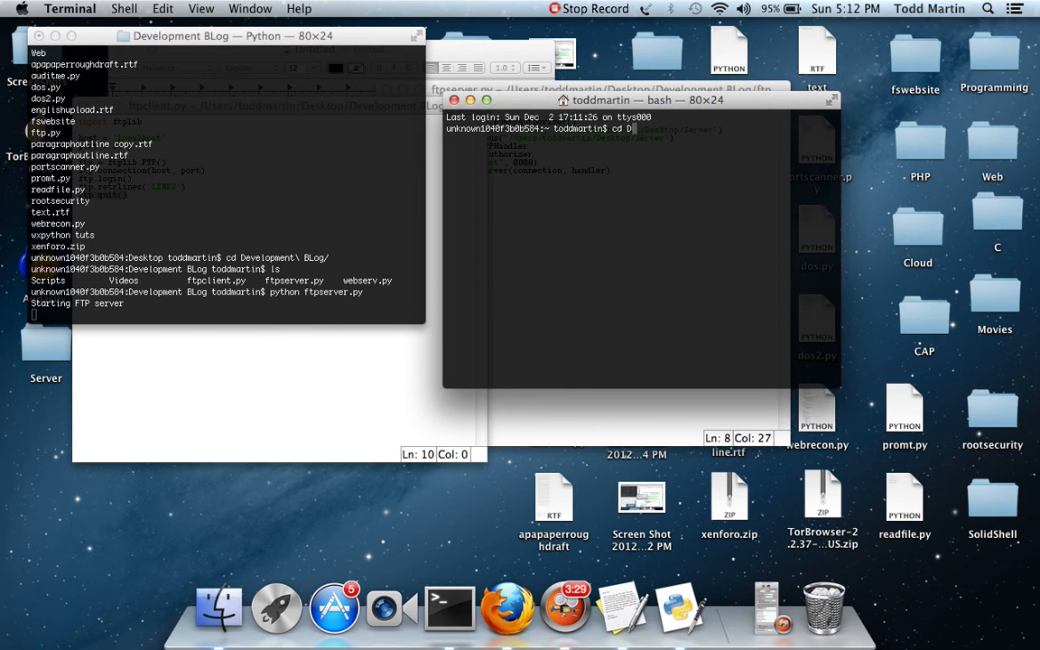
{"action": "key", "text": "Return"}
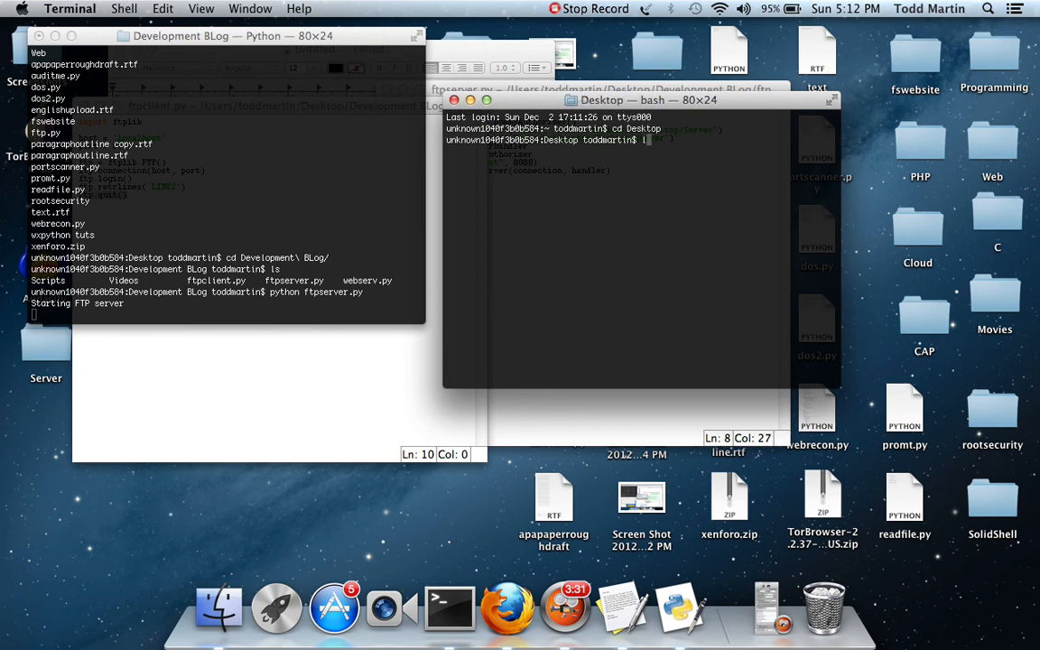
{"action": "type", "text": "ls"}
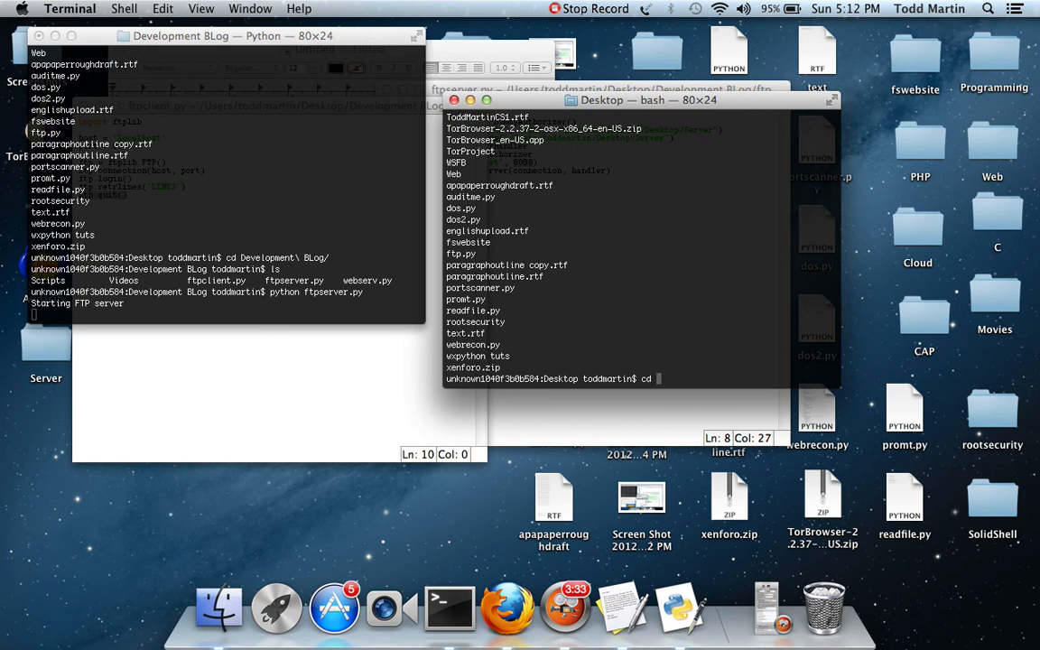
{"action": "key", "text": "Return"}
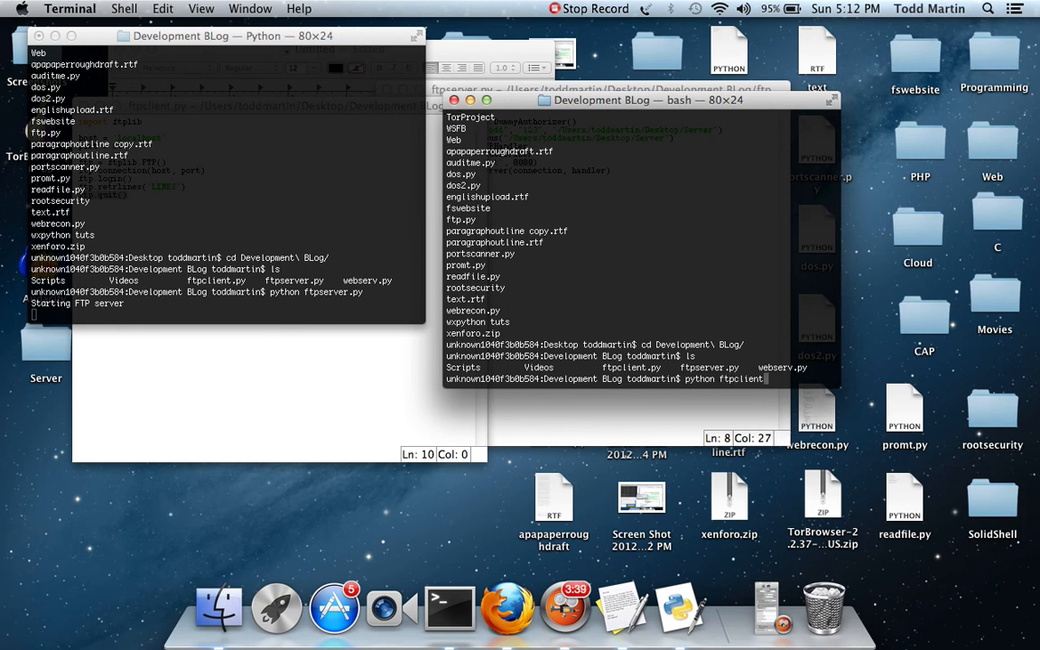
{"action": "type", "text": ".py"}
{"action": "key", "text": "Return"}
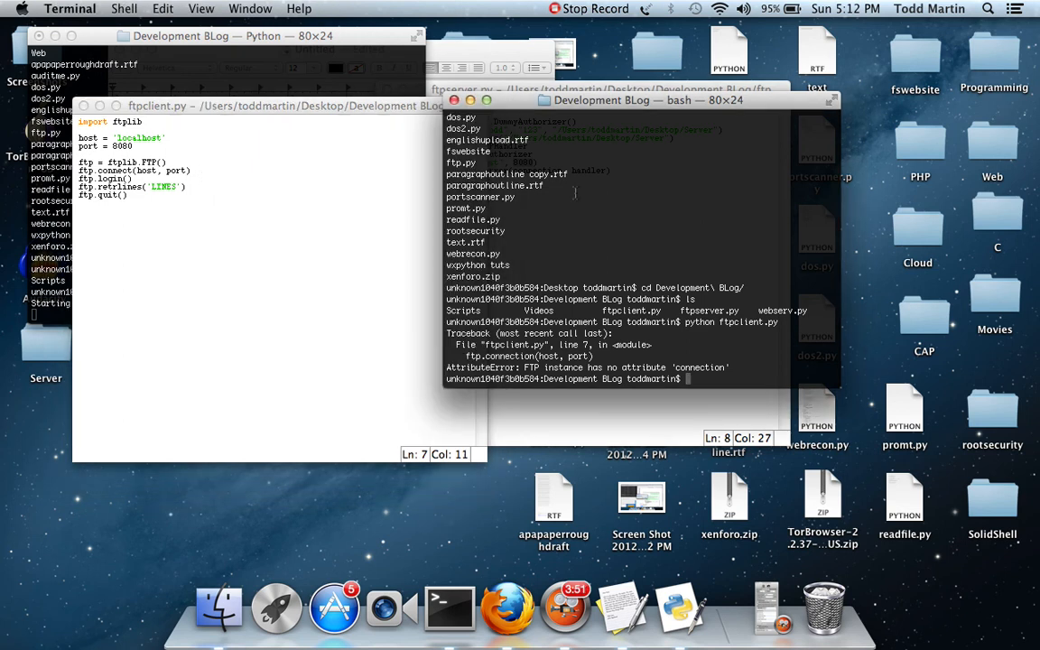
Change line 7 to ftp.connect(host, port), save, and rerun python ftpclient.py
{"action": "key", "text": "Return"}
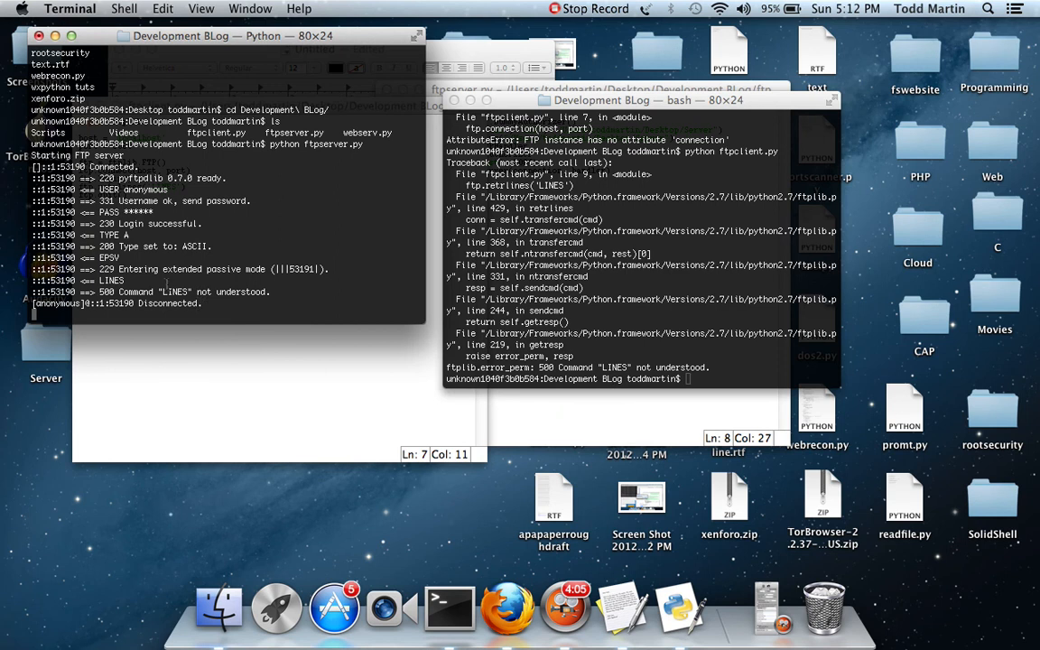
{"action": "mouse_move", "coordinate": [390, 284]}
{"action": "type", "text": "python ftpclient.py"}
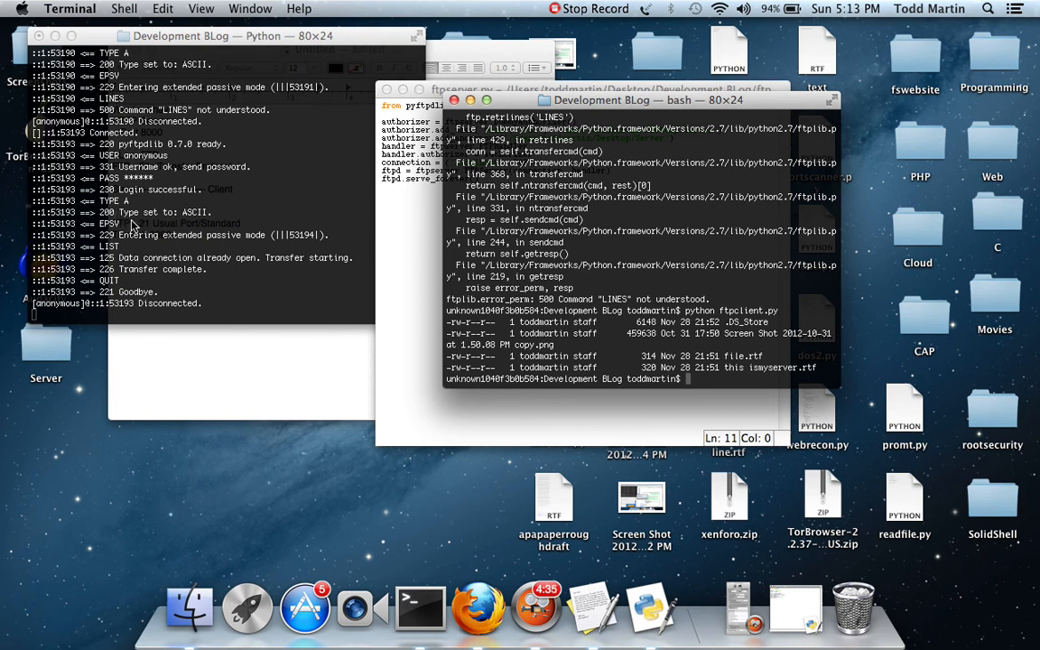
{"action": "mouse_move", "coordinate": [239, 223]}
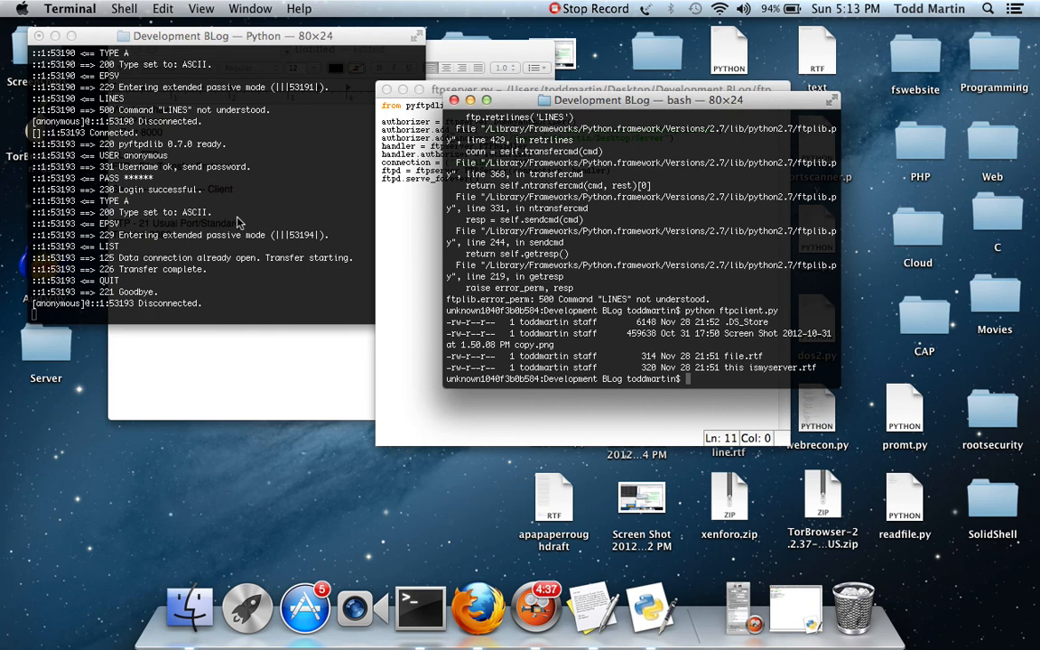
{"action": "mouse_move", "coordinate": [126, 258]}
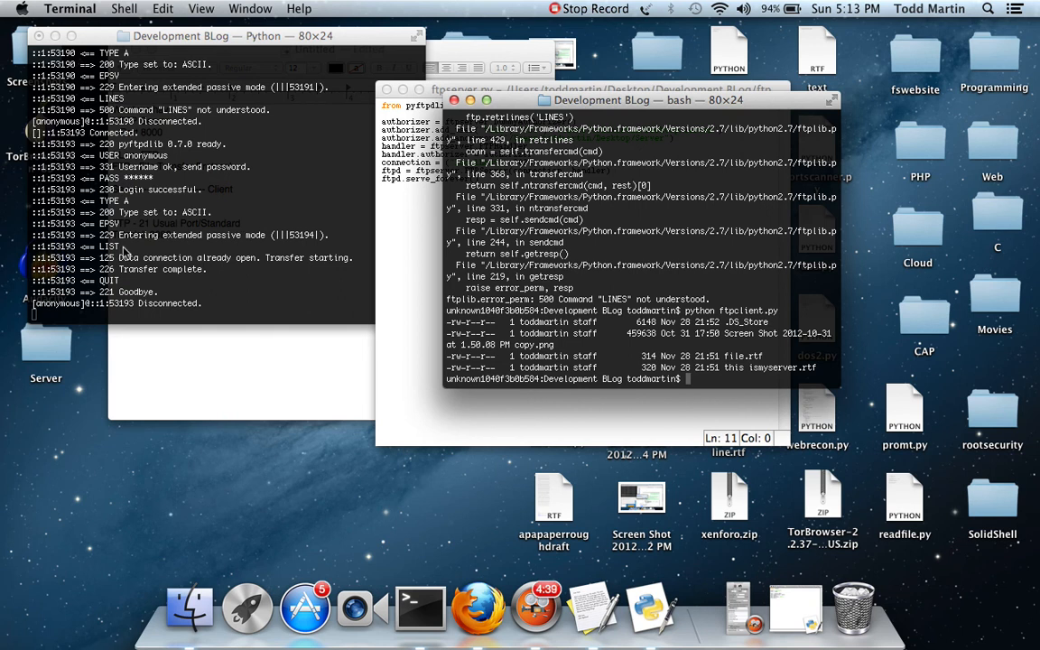
{"action": "mouse_move", "coordinate": [191, 273]}
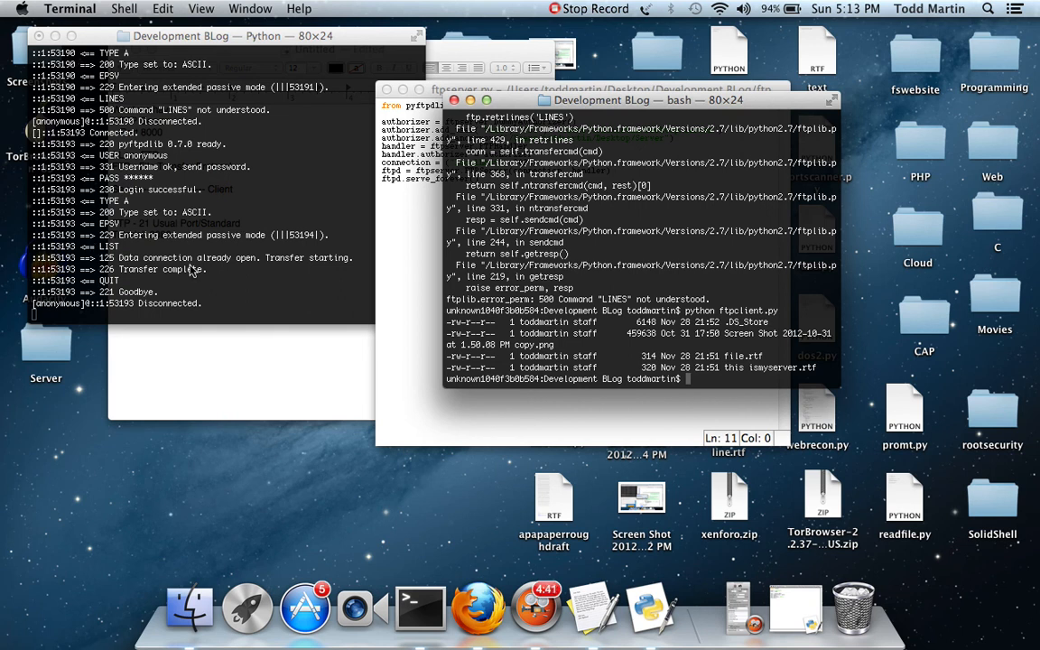
{"action": "mouse_move", "coordinate": [268, 278]}
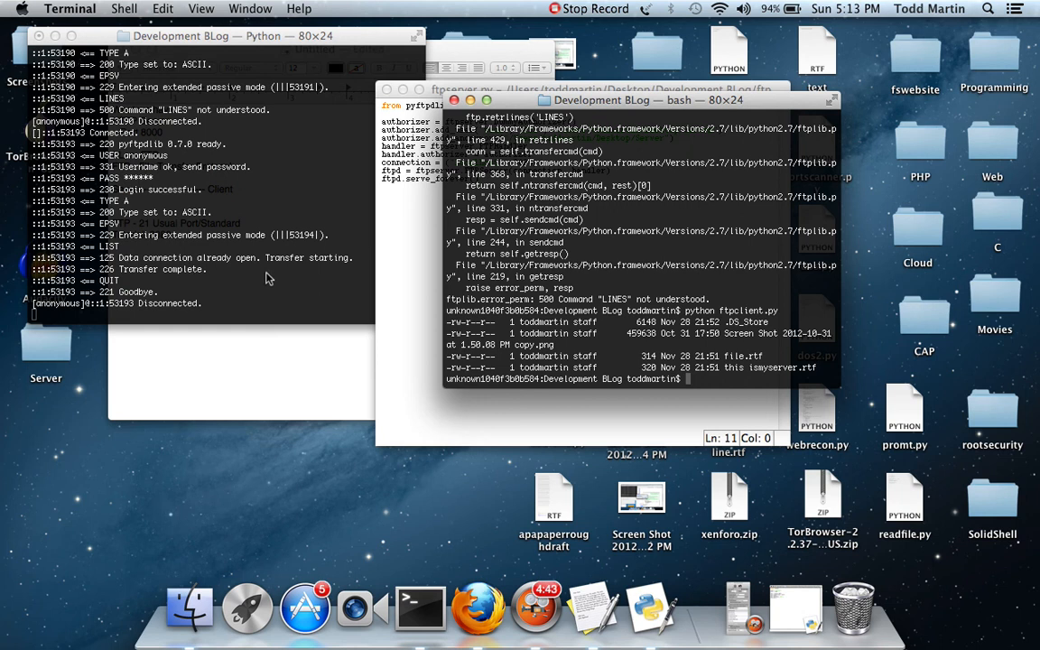
{"action": "mouse_move", "coordinate": [171, 303]}
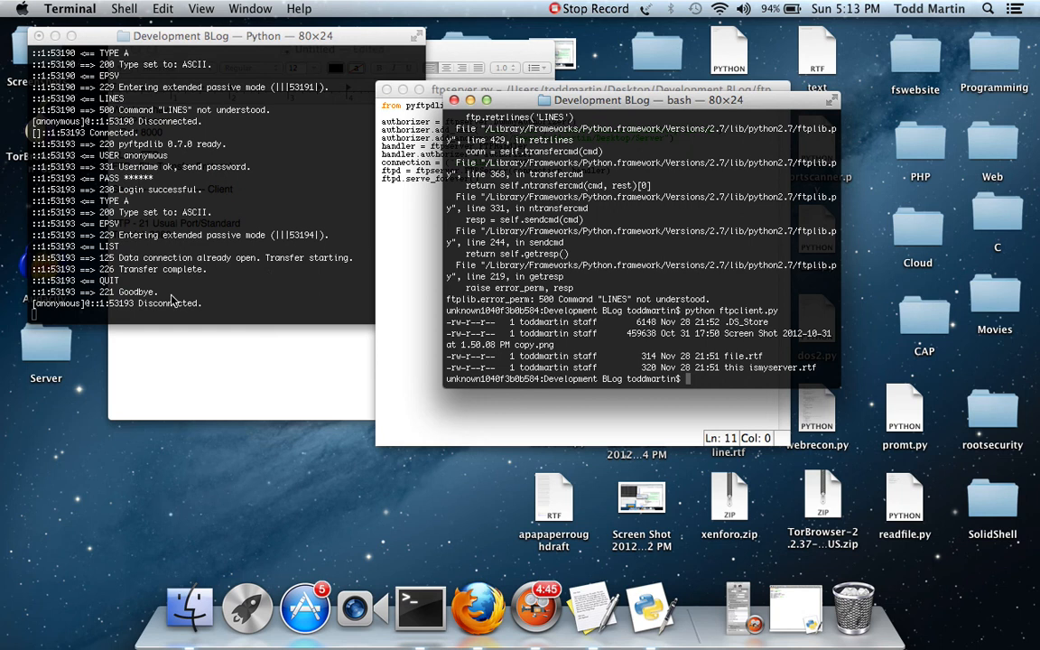